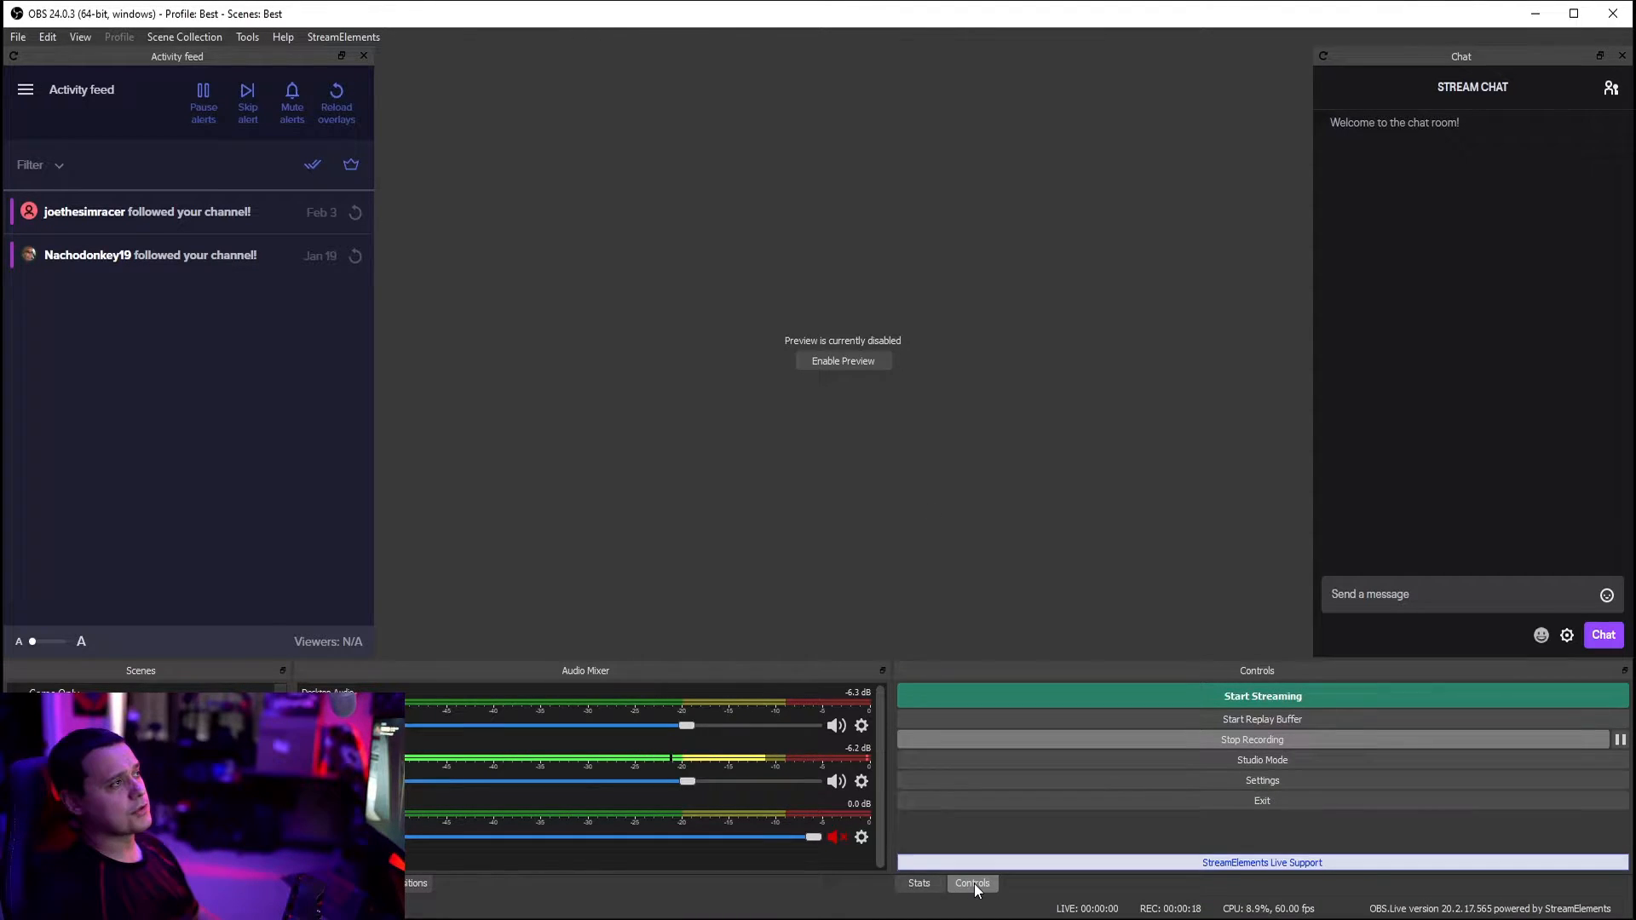
{"action": "mouse_move", "coordinate": [1181, 828]}
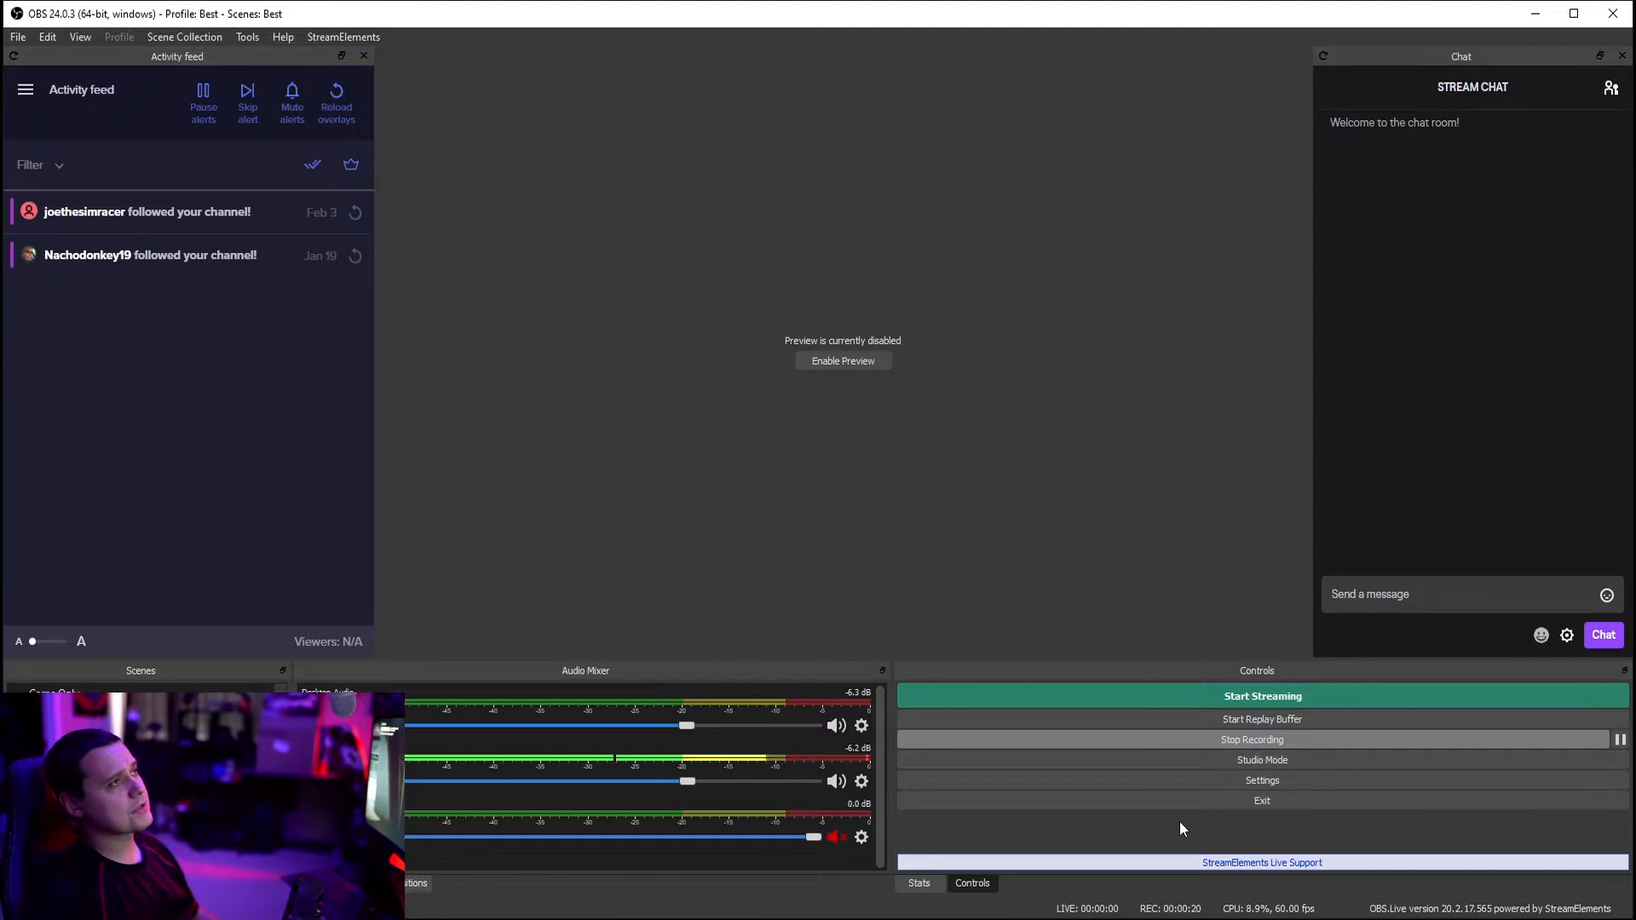
{"action": "mouse_move", "coordinate": [535, 728]}
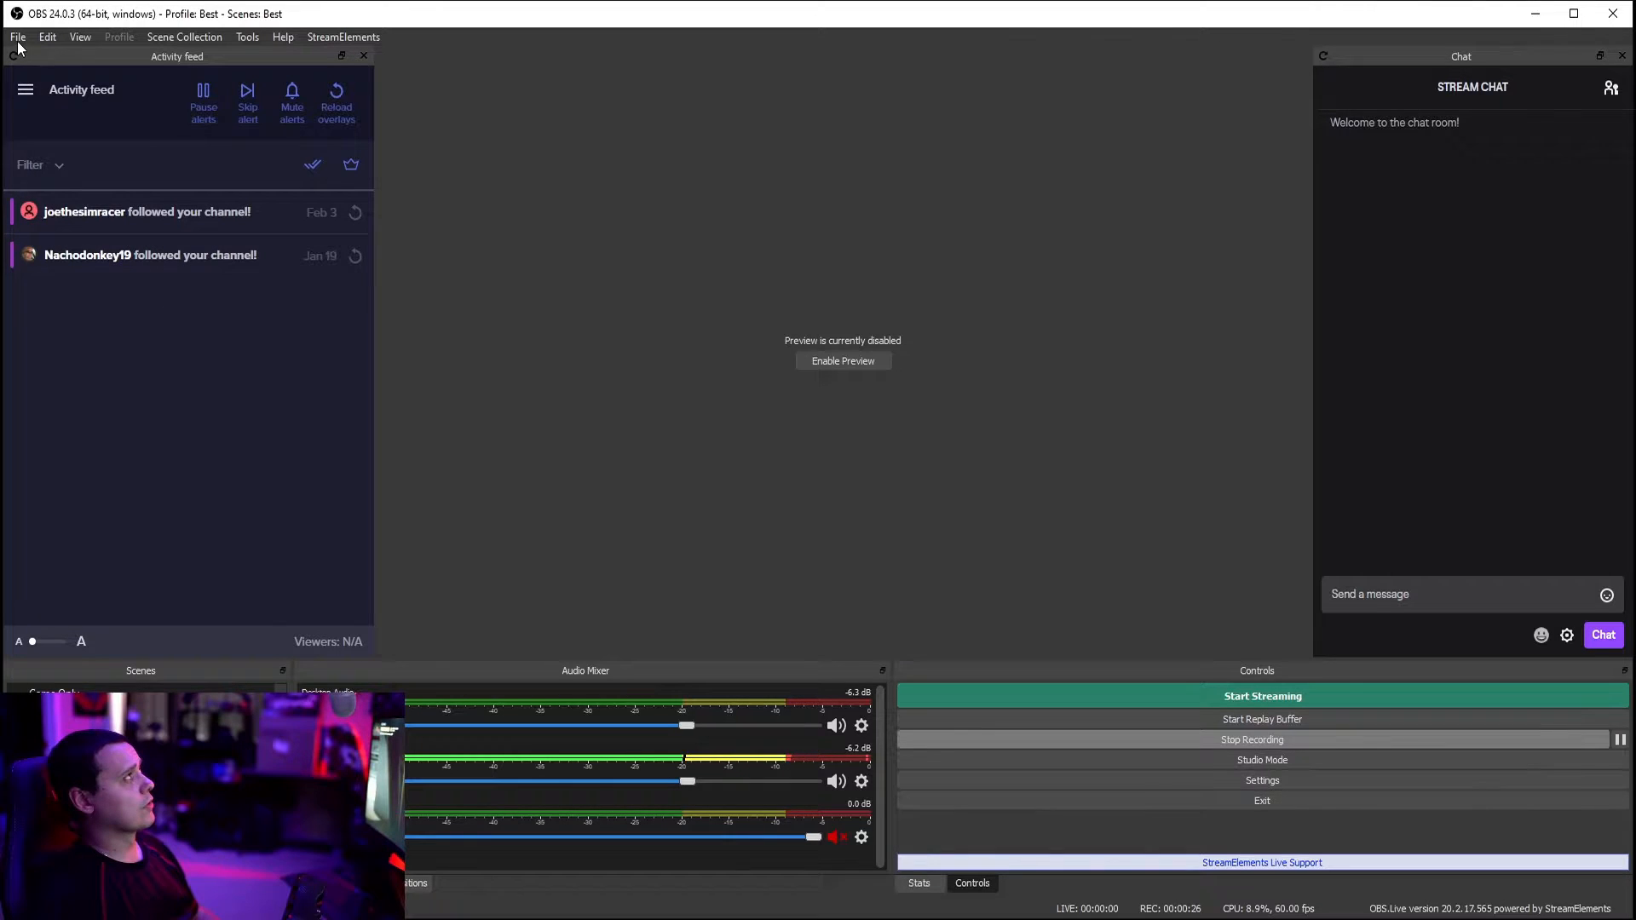
Bring up the OBS Settings window from the File menu.
{"action": "left_click", "coordinate": [20, 37]}
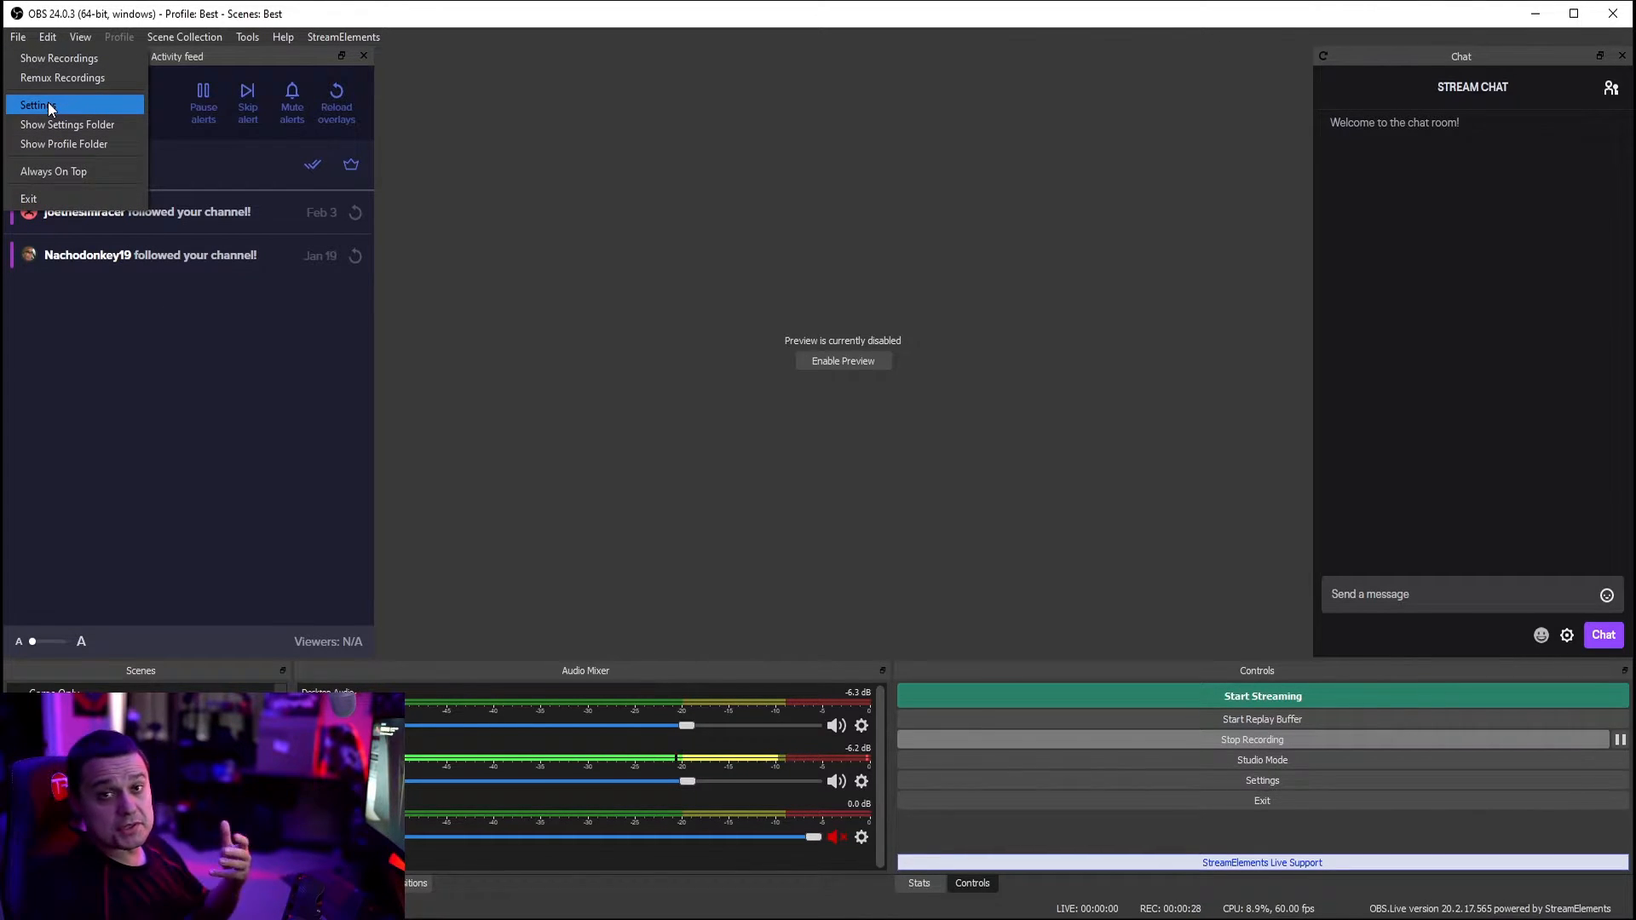
{"action": "left_click", "coordinate": [41, 102]}
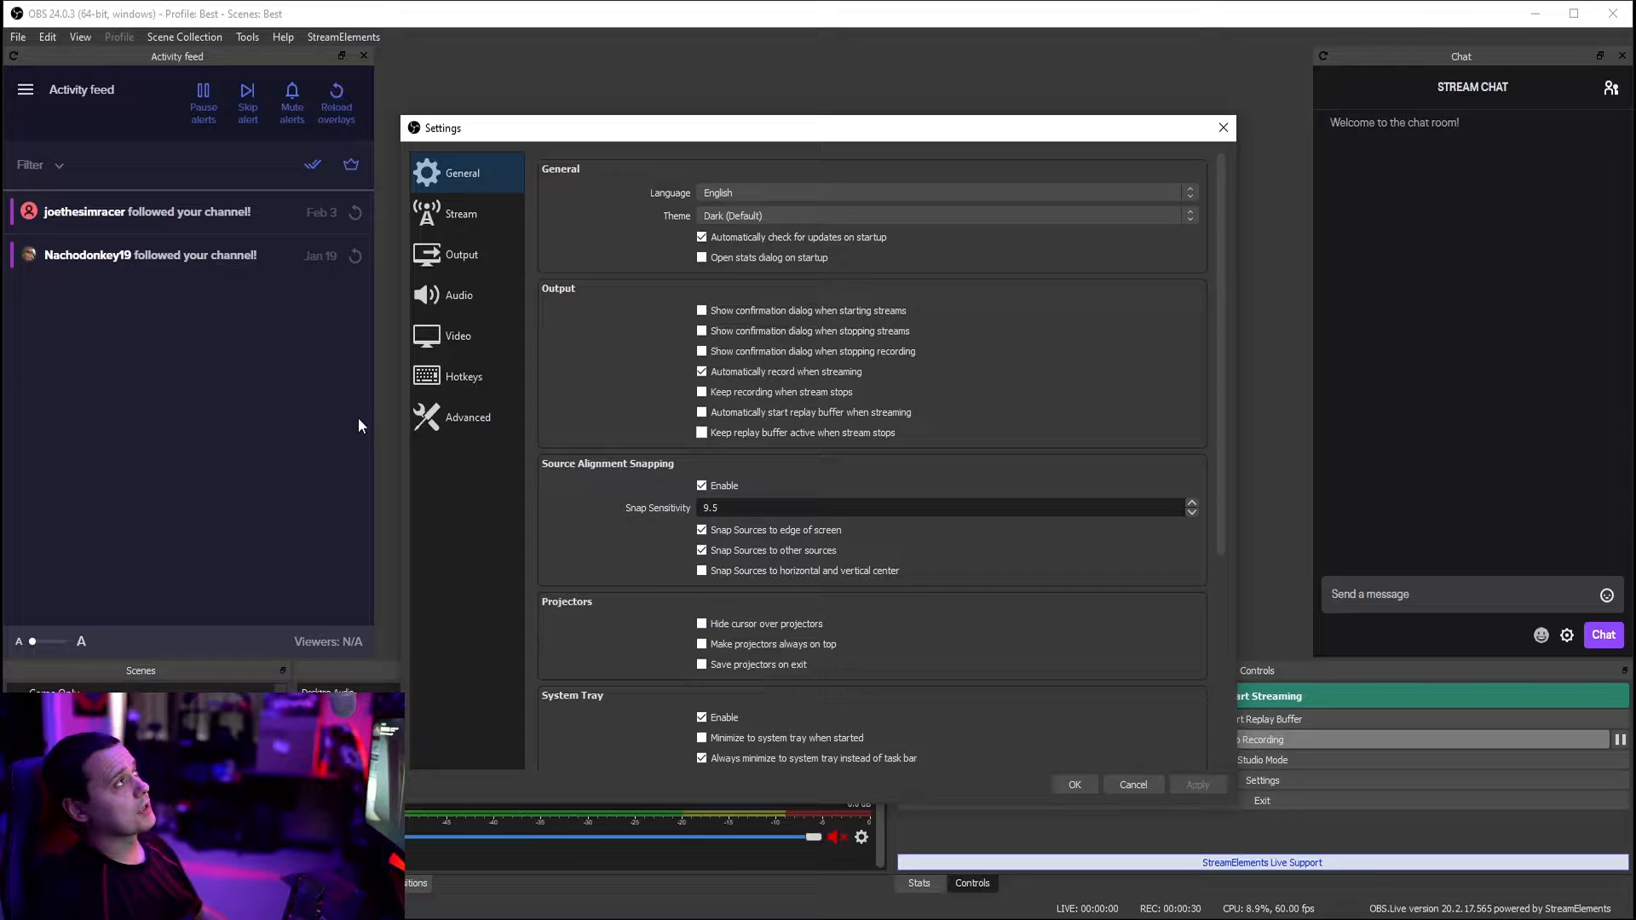
{"action": "mouse_move", "coordinate": [704, 624]}
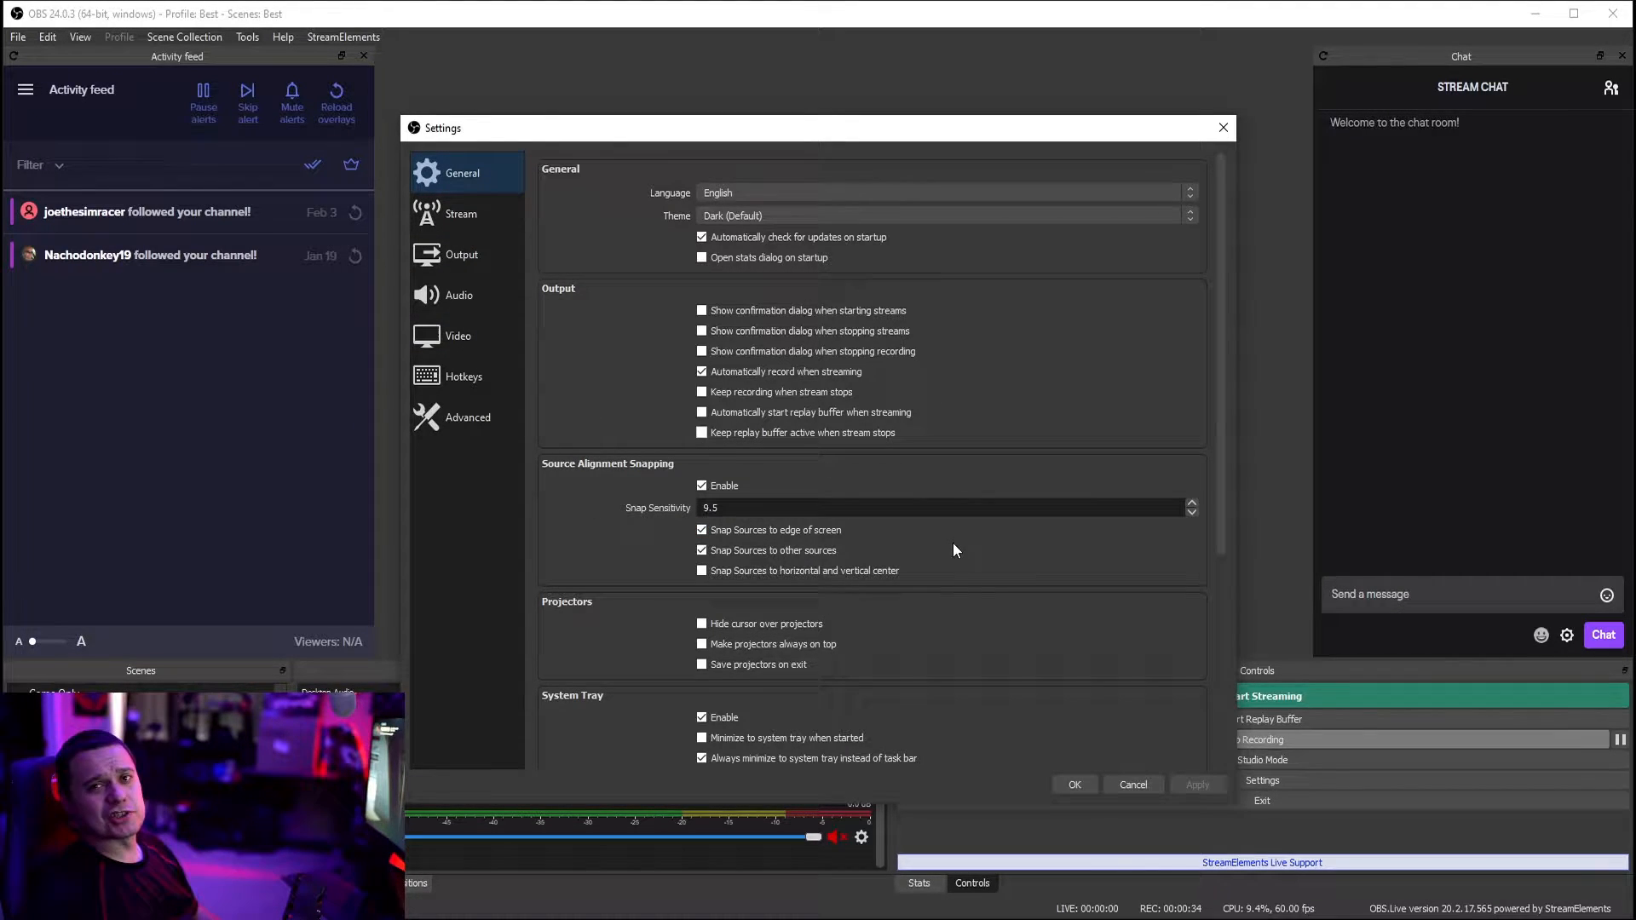
Show the Stream page with Twitch as service and its server list expanded.
{"action": "left_click", "coordinate": [460, 215]}
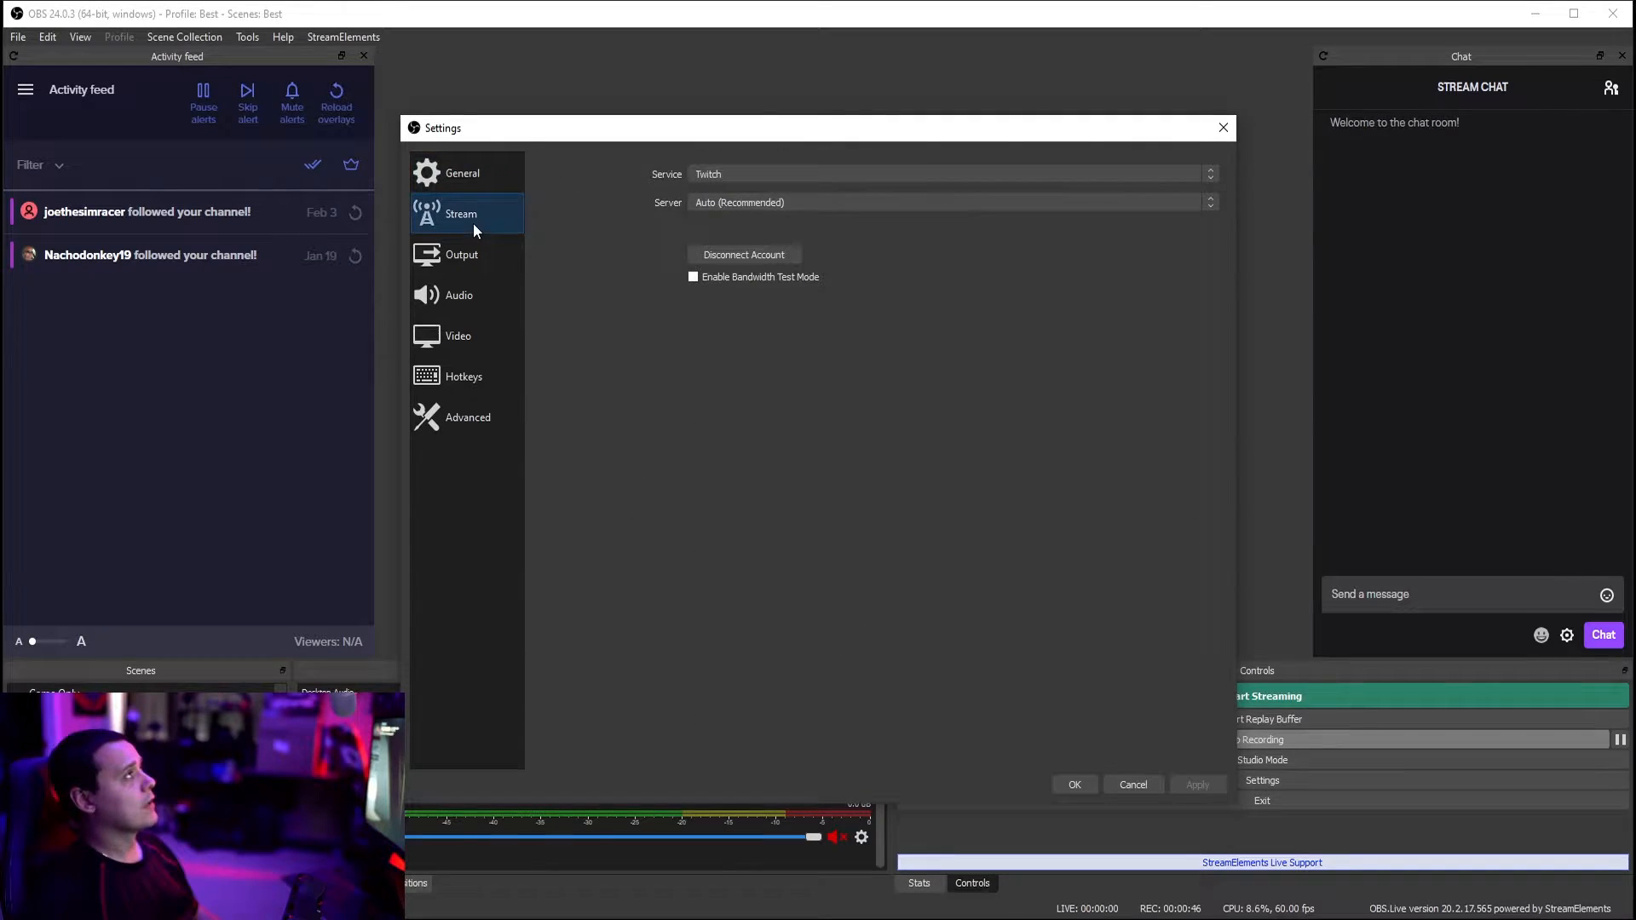
{"action": "mouse_move", "coordinate": [729, 191]}
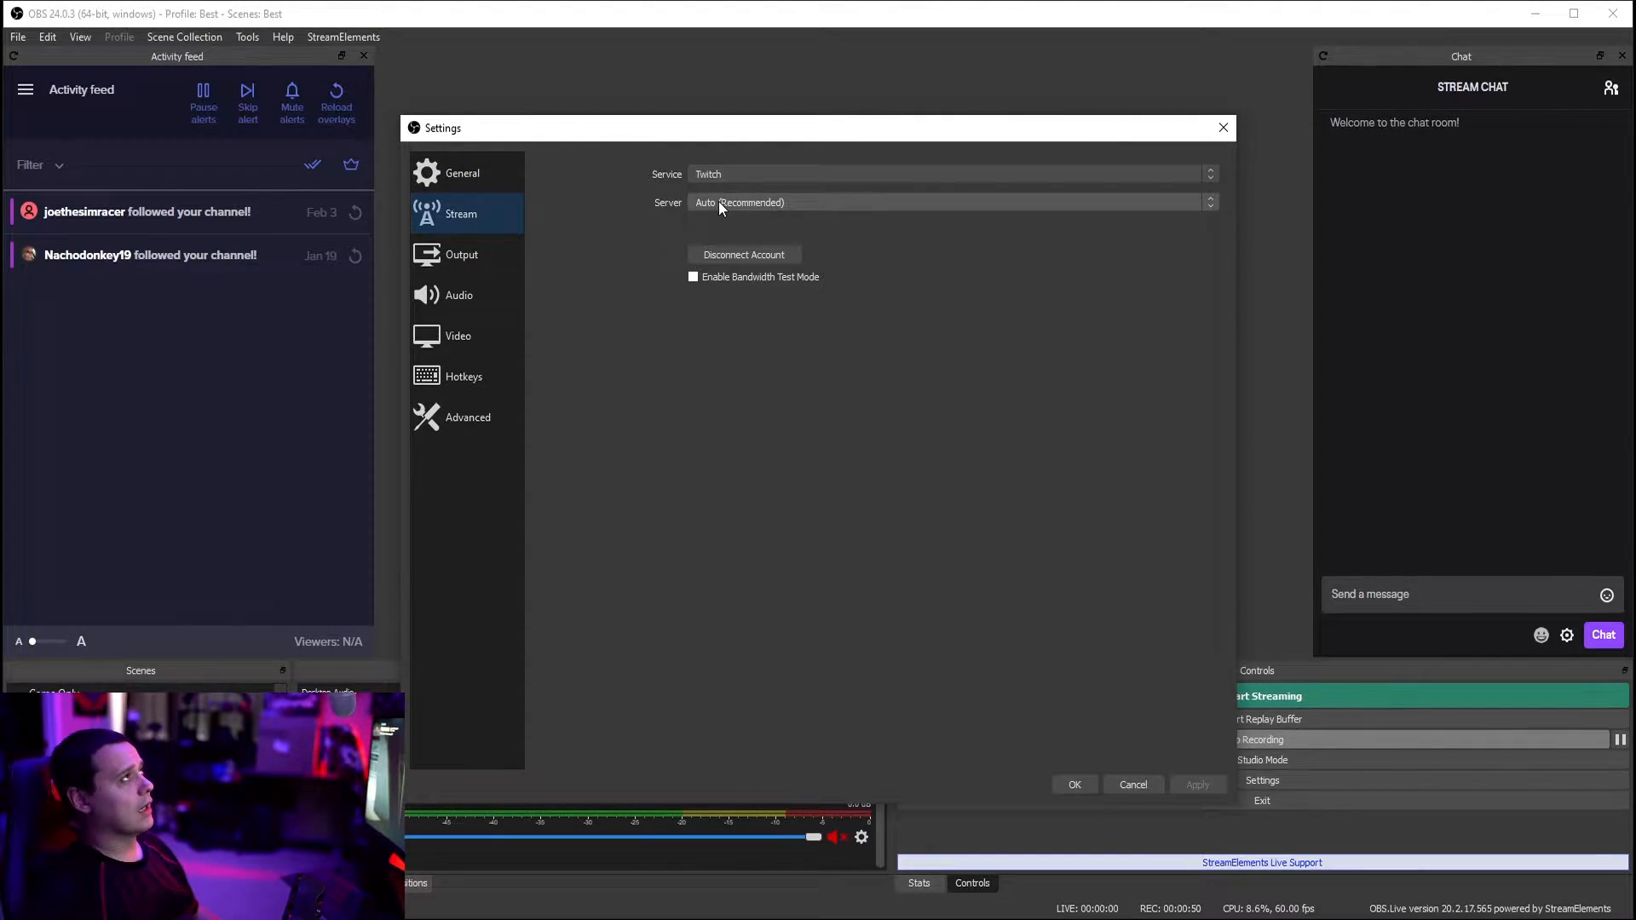
{"action": "left_click", "coordinate": [1210, 201]}
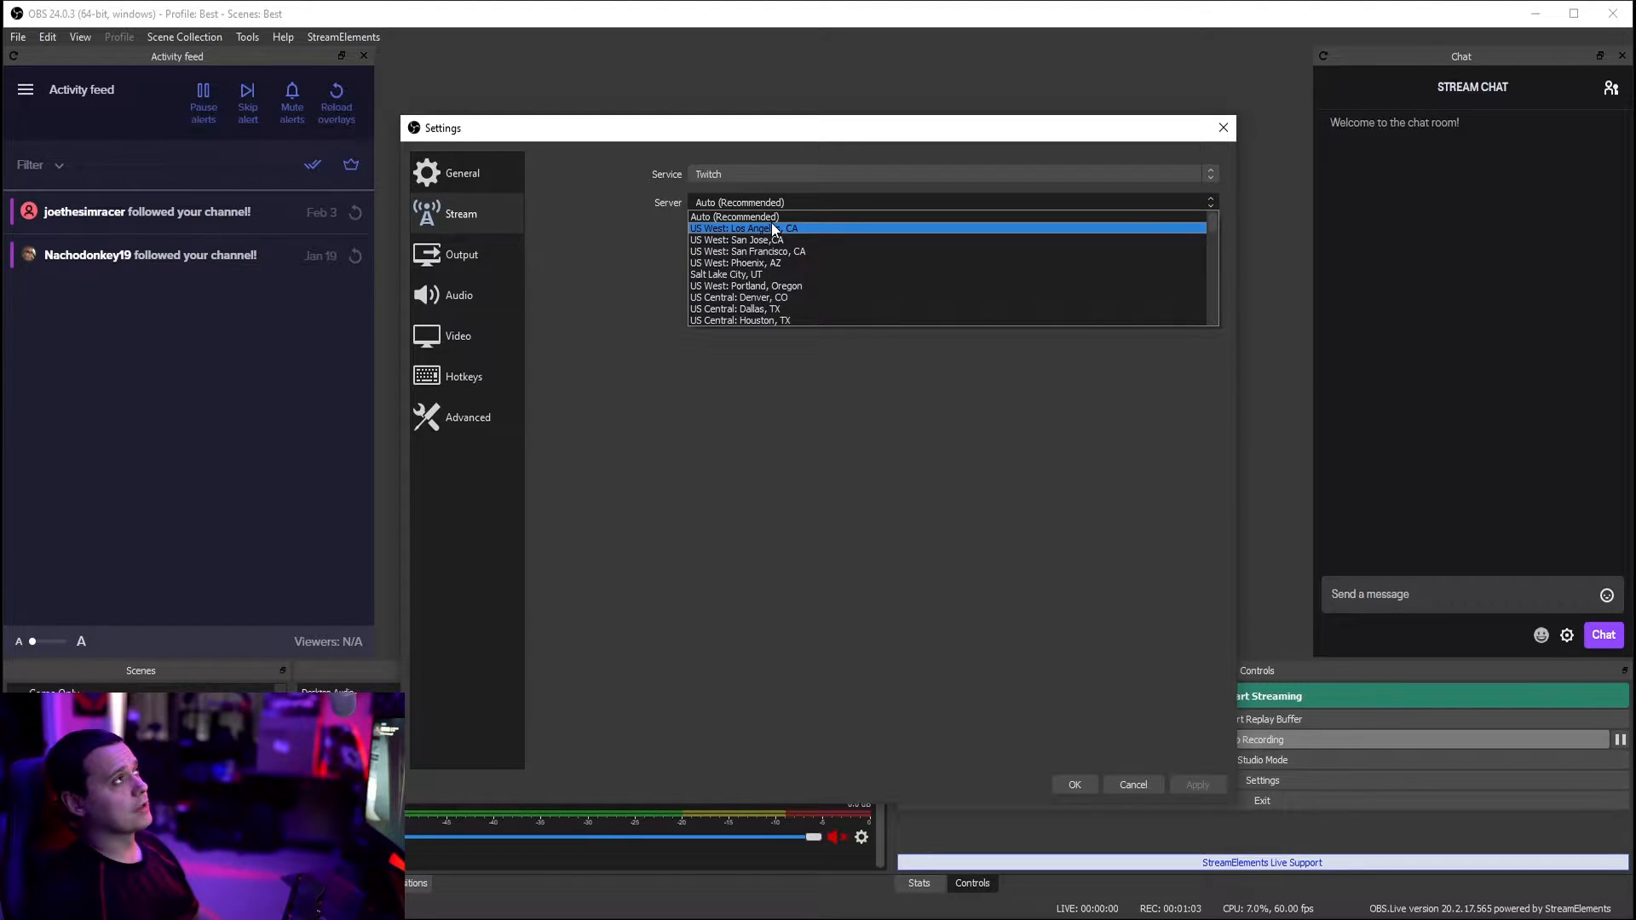
{"action": "mouse_move", "coordinate": [777, 239]}
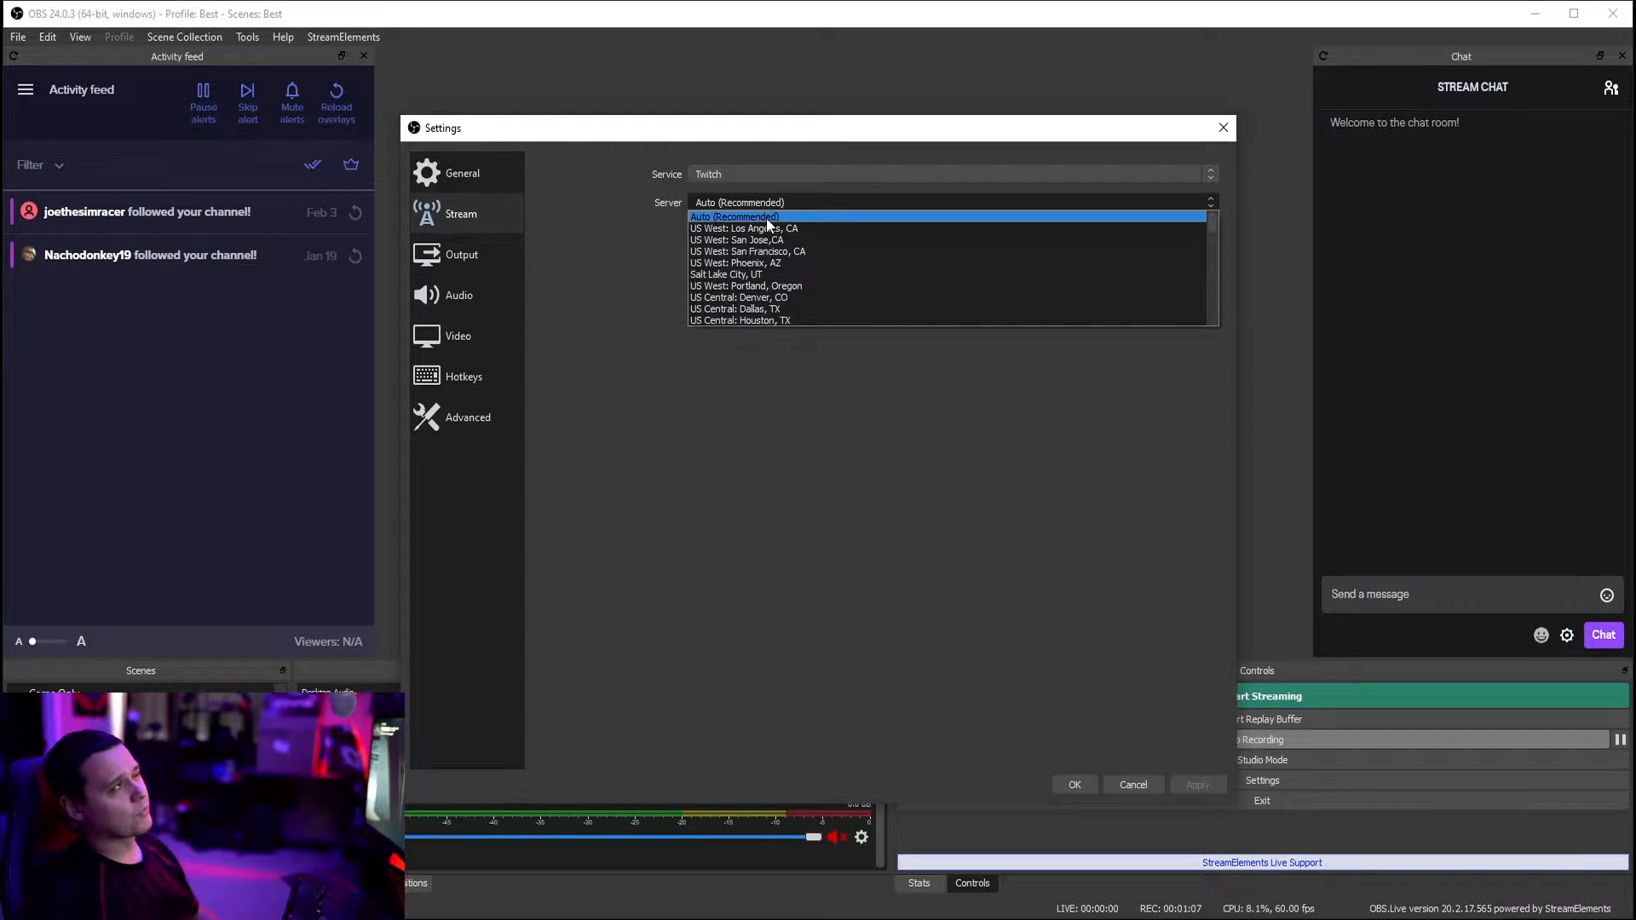
Keep the Twitch server set to Auto (Recommended).
{"action": "left_click", "coordinate": [460, 256]}
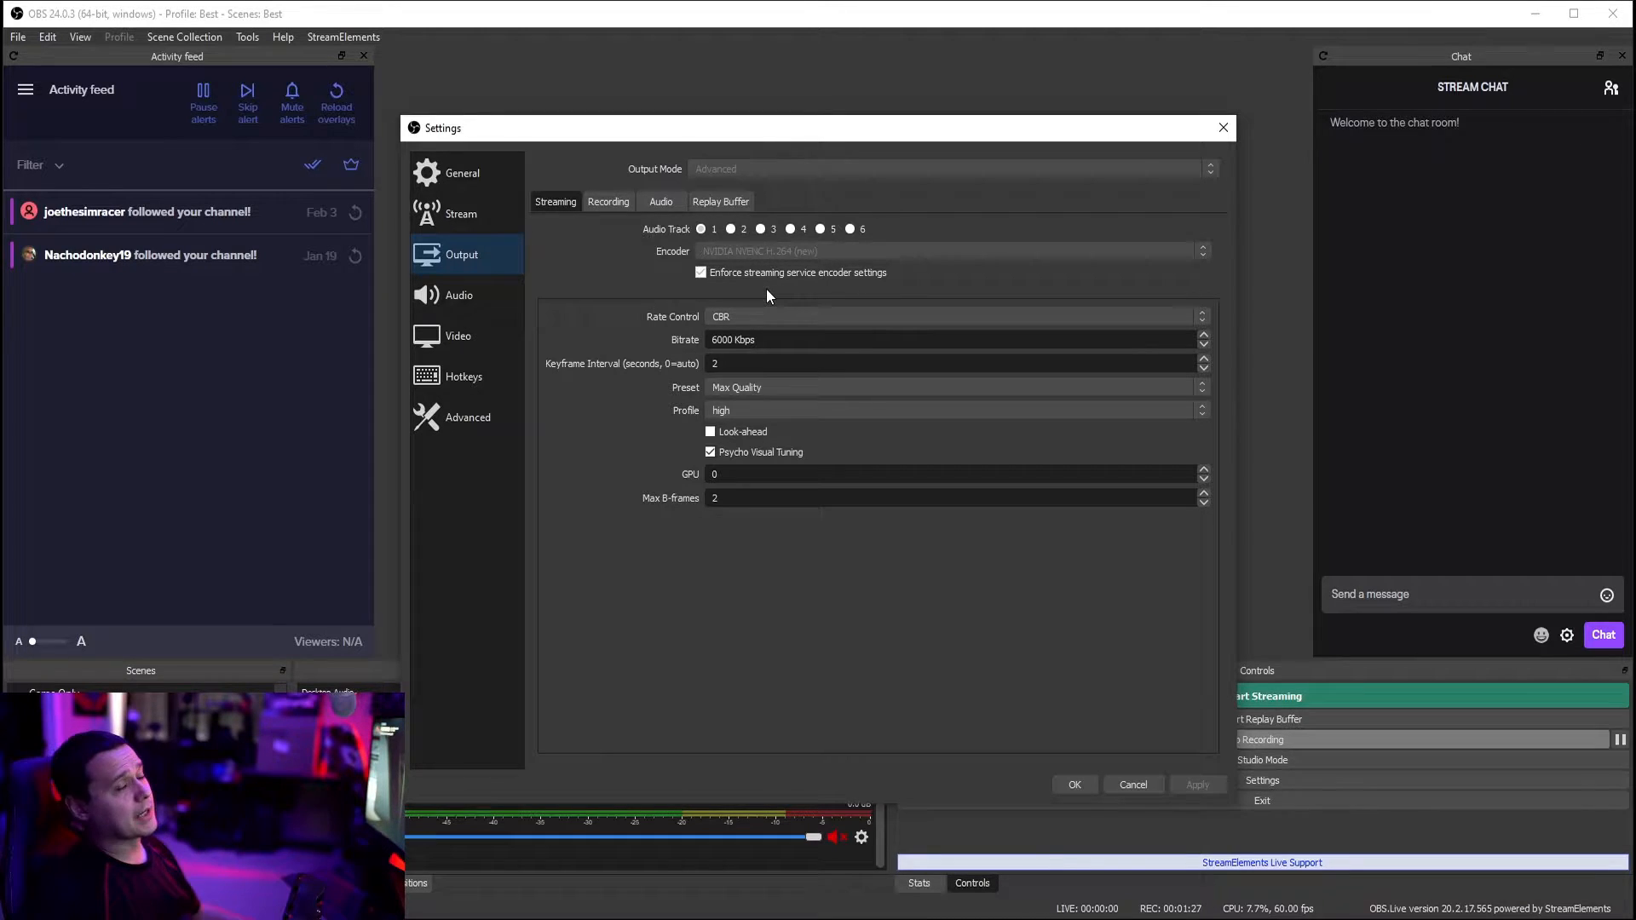
{"action": "mouse_move", "coordinate": [753, 271]}
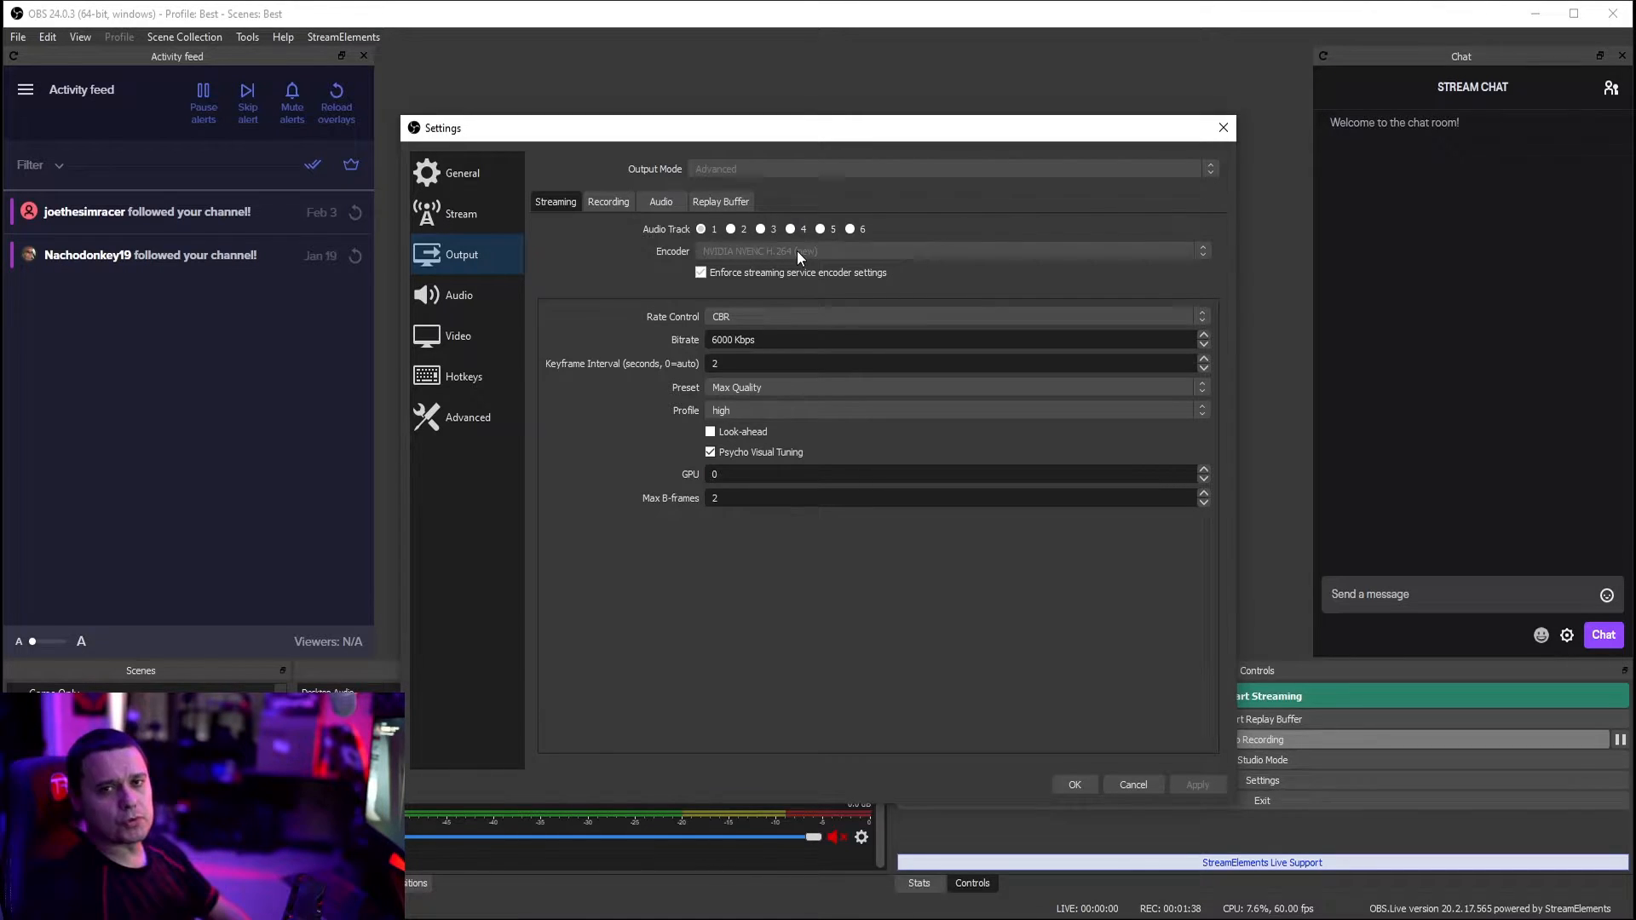
{"action": "mouse_move", "coordinate": [777, 251]}
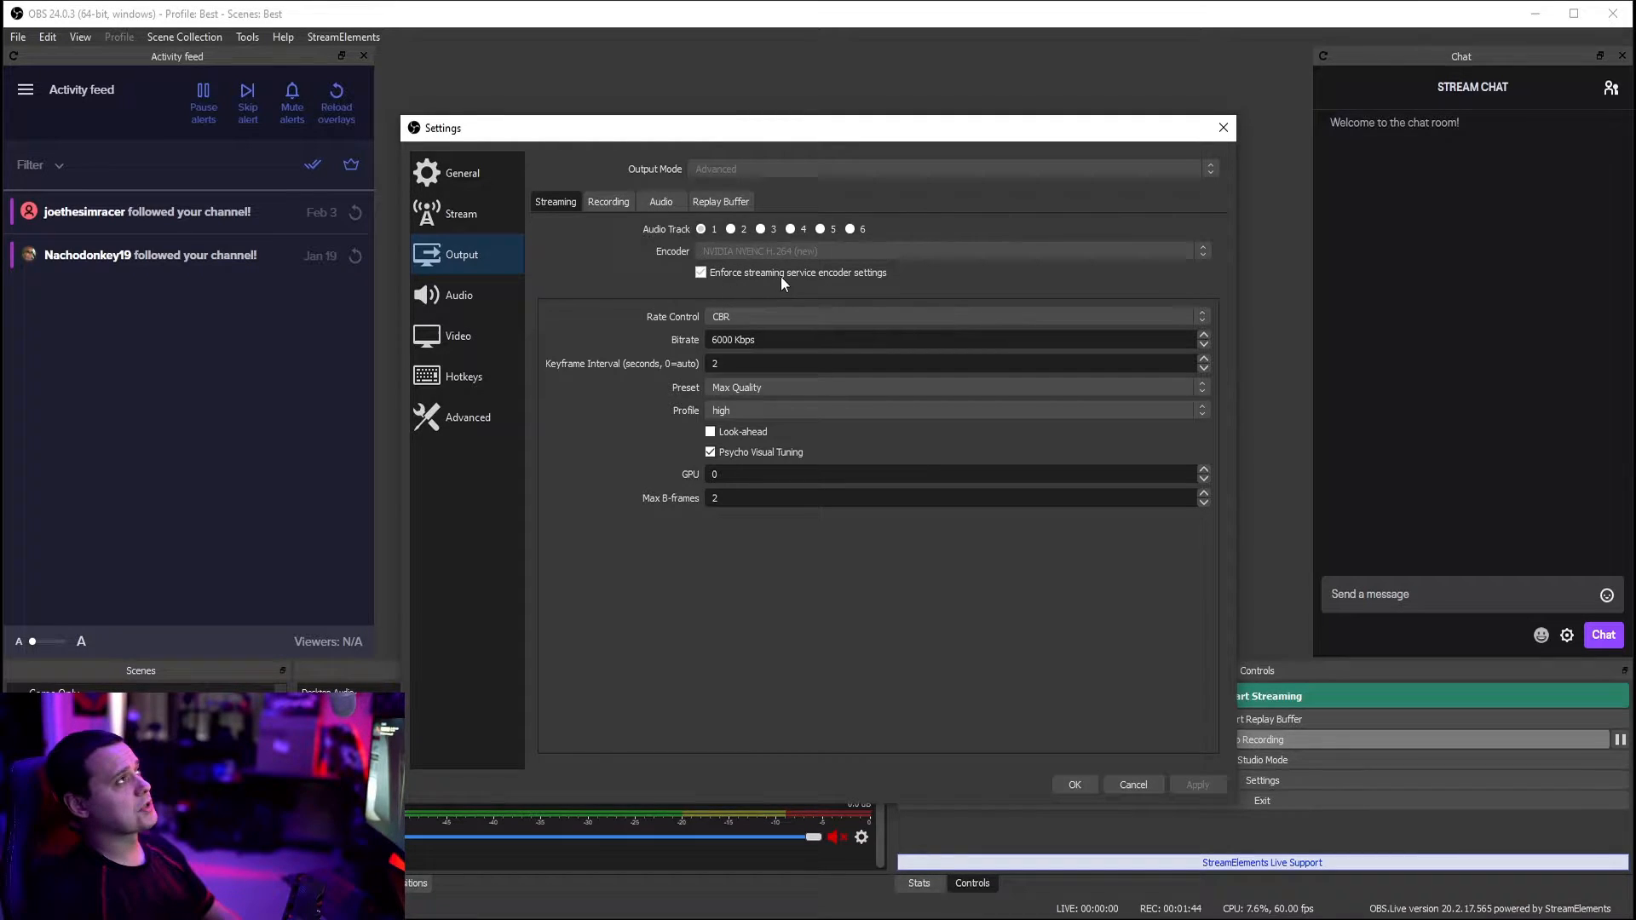
{"action": "mouse_move", "coordinate": [685, 329]}
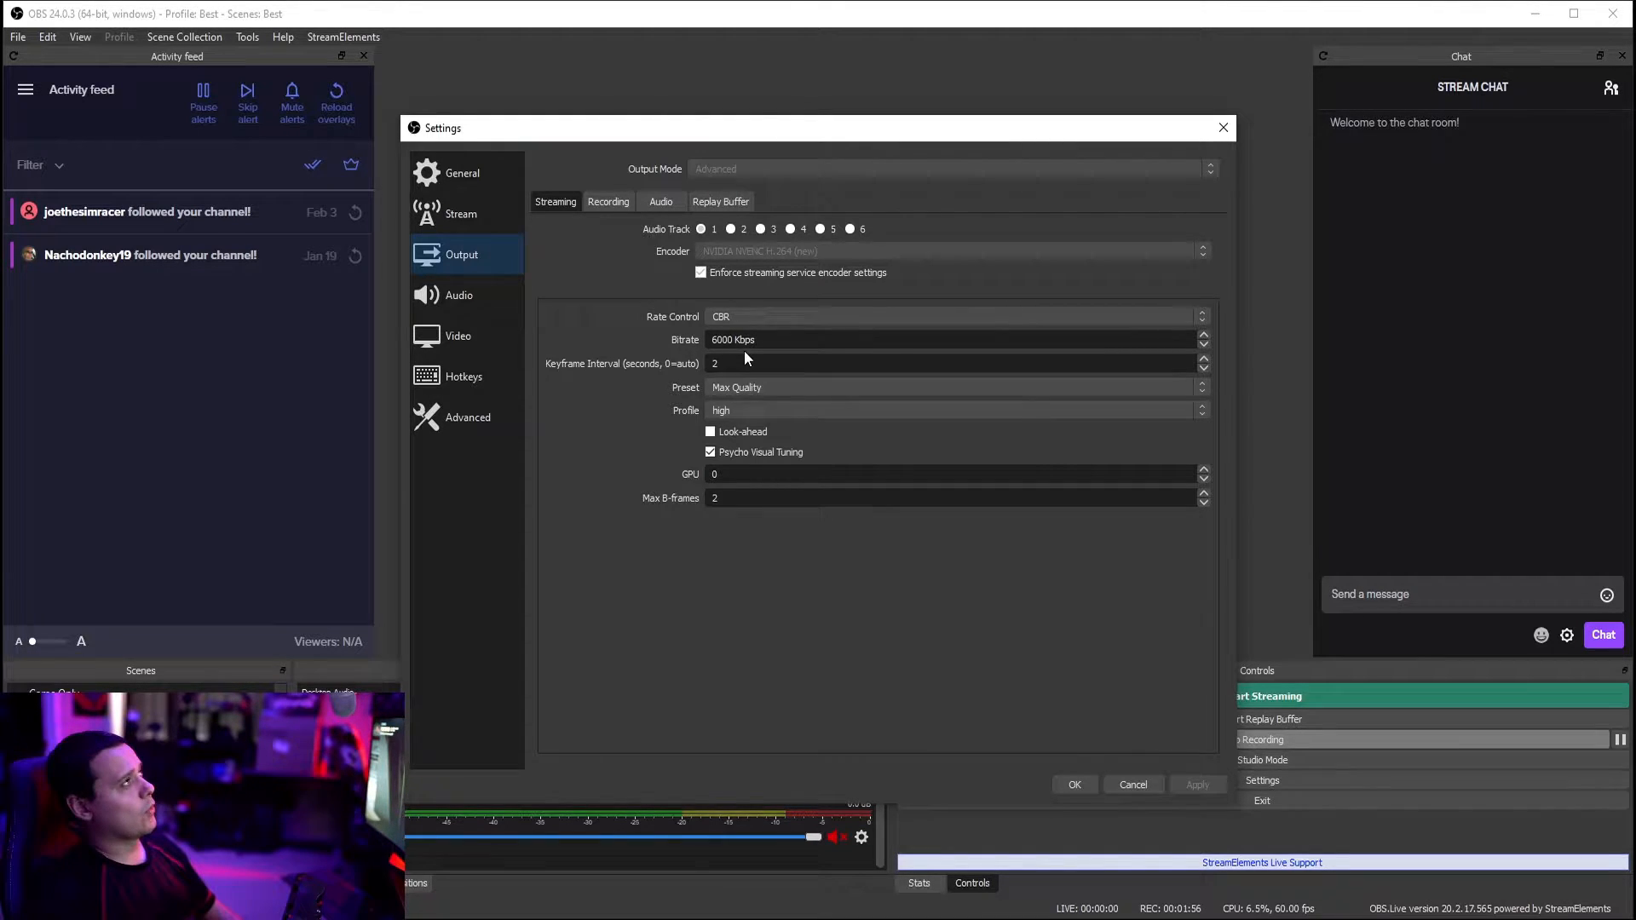
{"action": "mouse_move", "coordinate": [678, 377]}
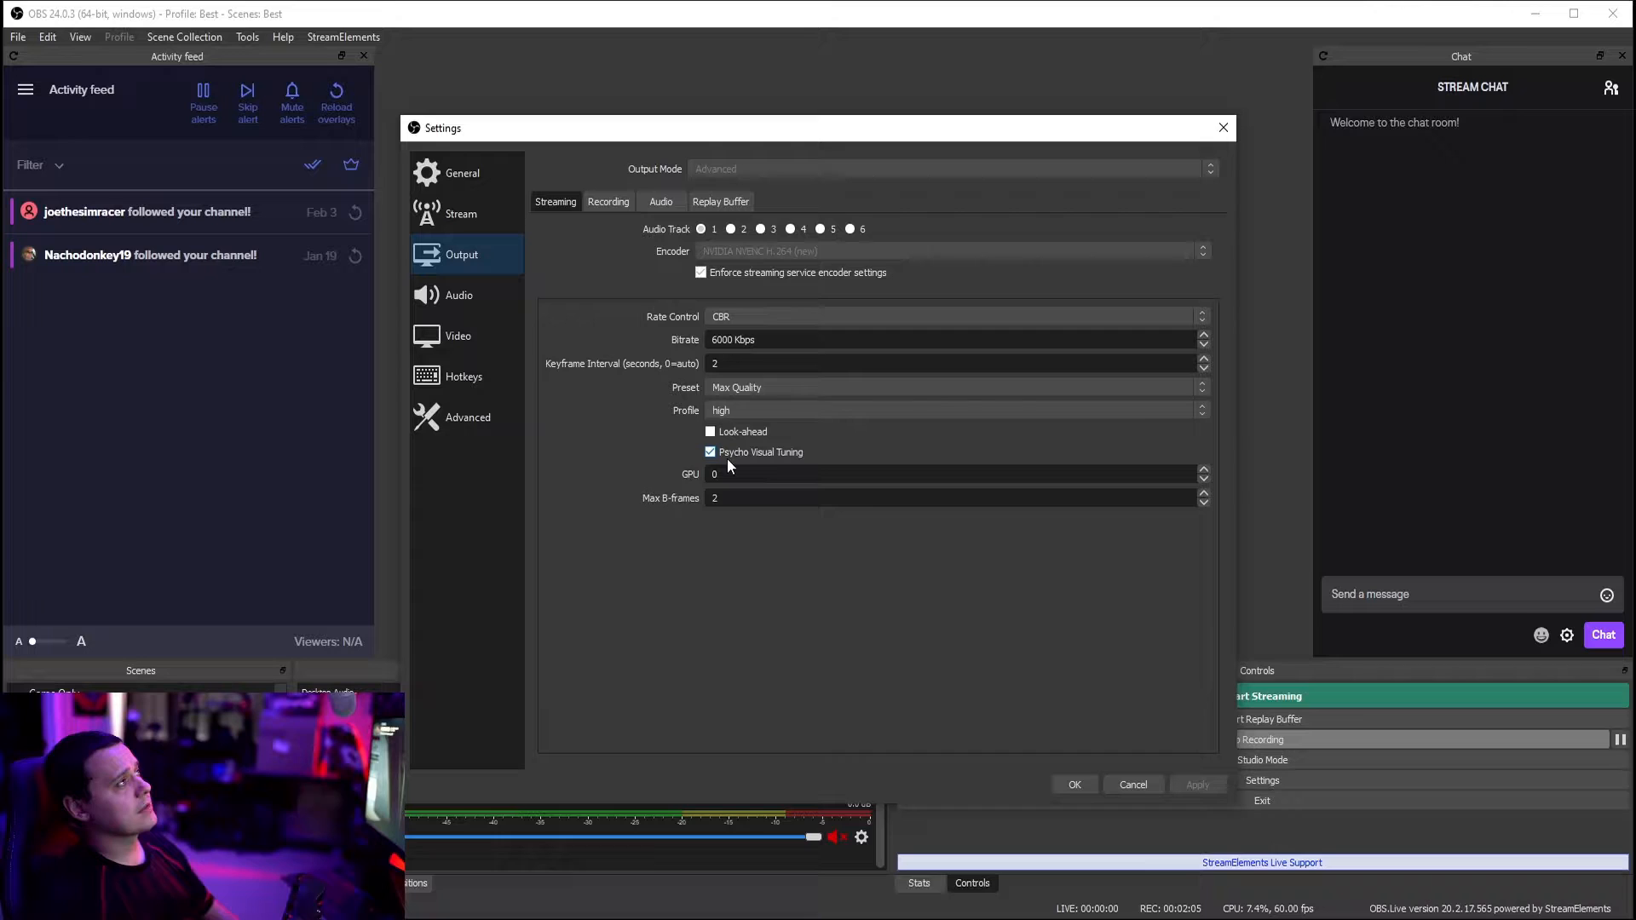
{"action": "mouse_move", "coordinate": [753, 454]}
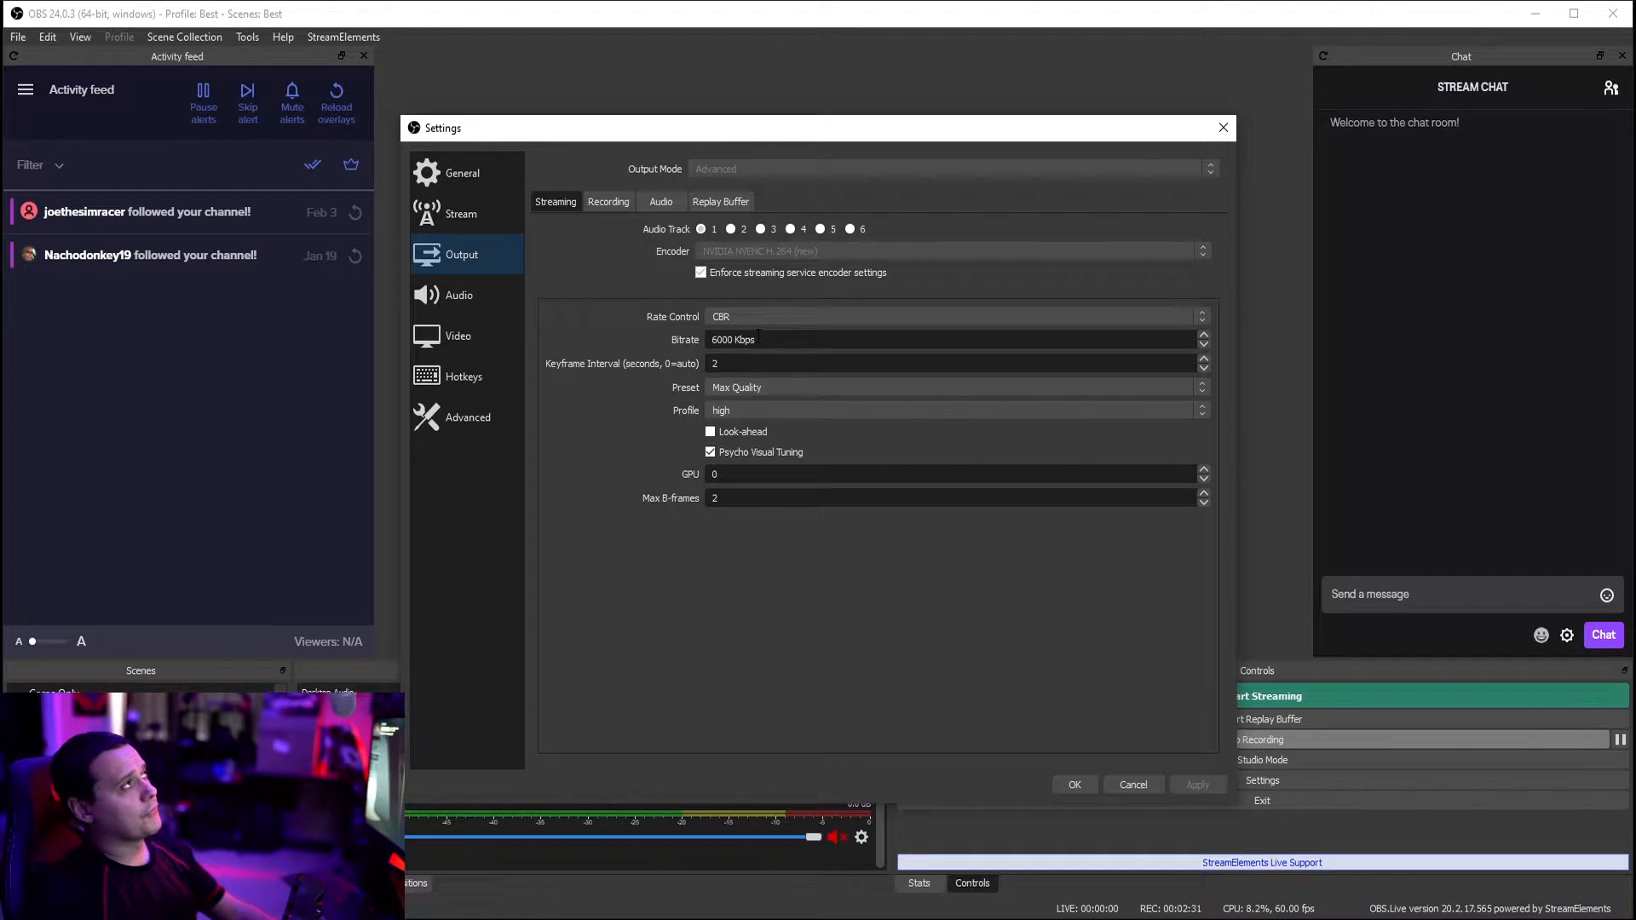
Revisit the Stream page, leaving Twitch with the automatic server unchanged.
{"action": "left_click", "coordinate": [460, 215]}
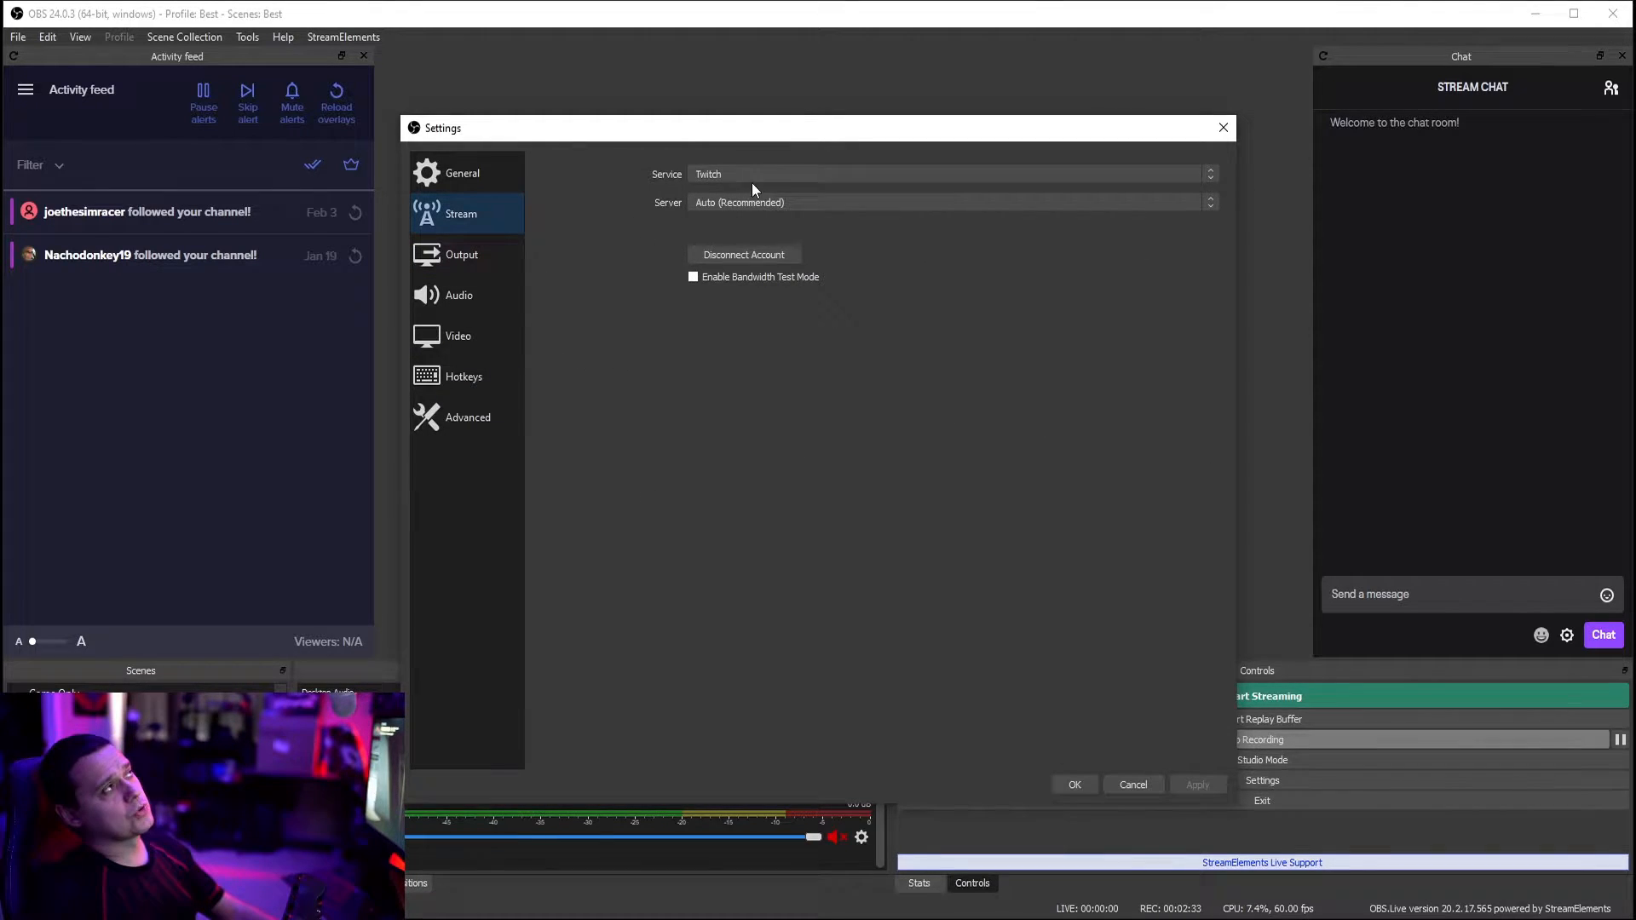
{"action": "left_click", "coordinate": [460, 256]}
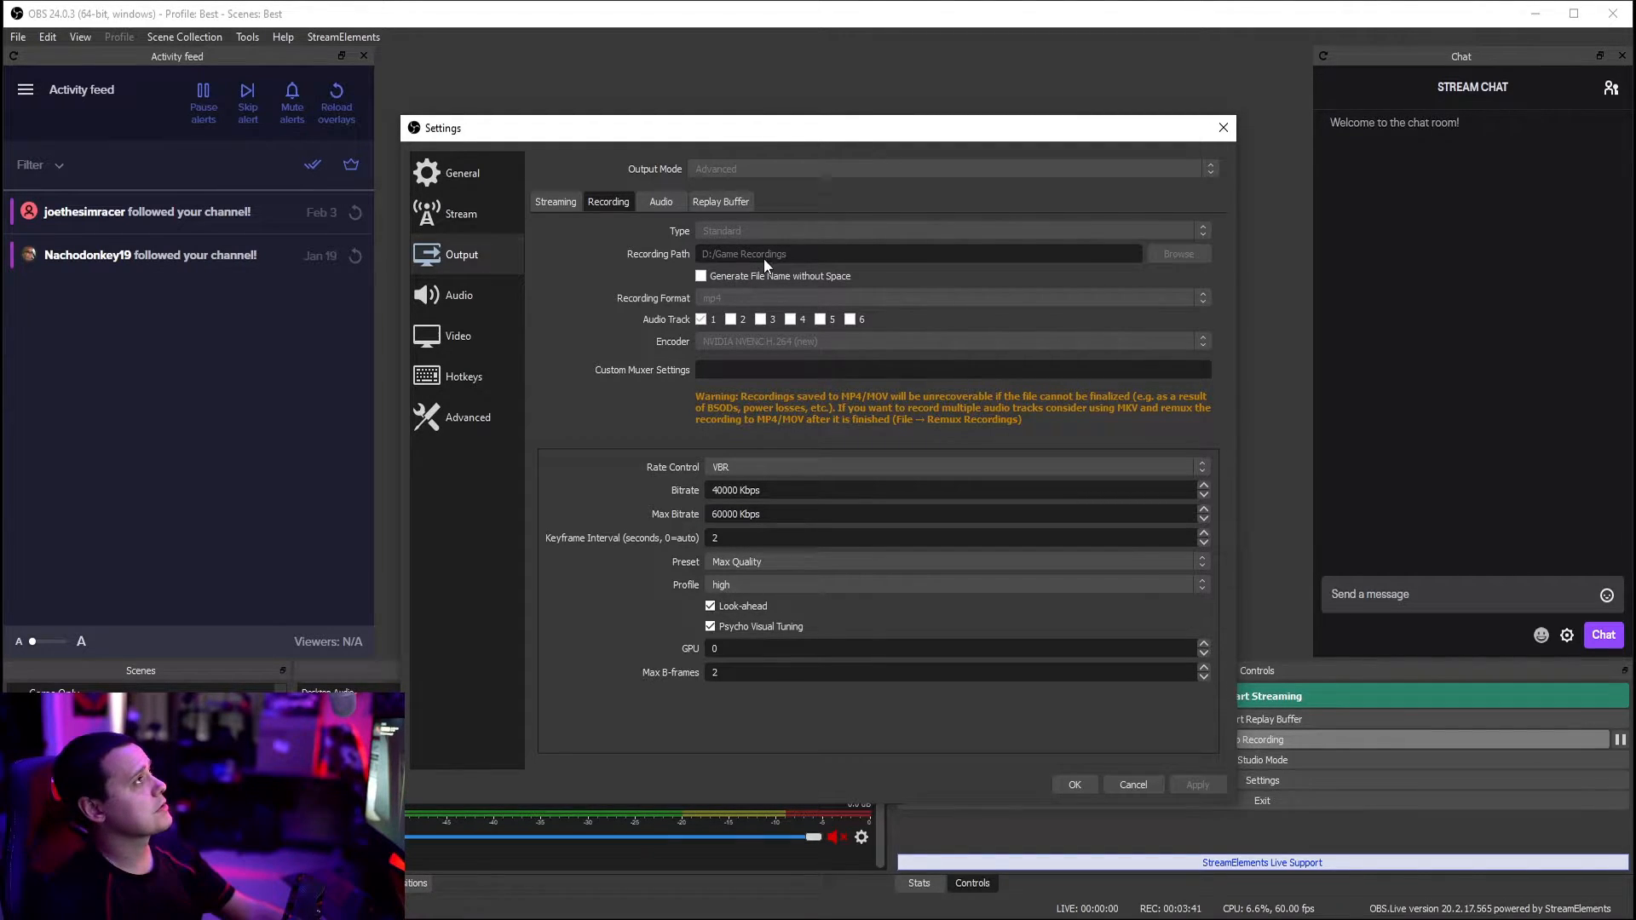
{"action": "mouse_move", "coordinate": [674, 313]}
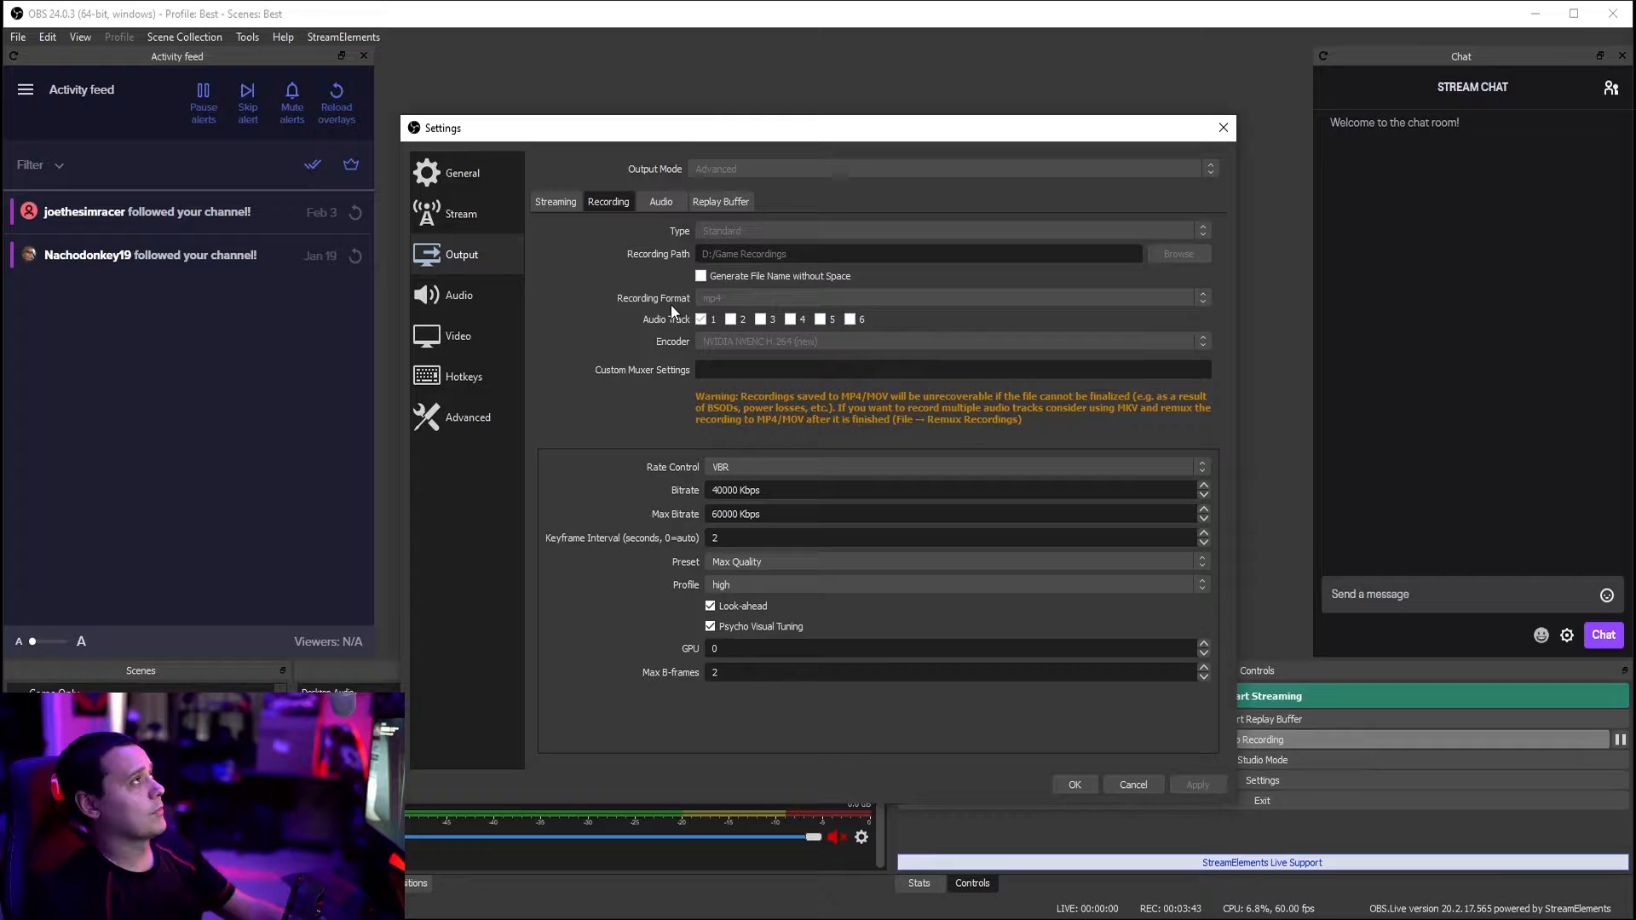
{"action": "mouse_move", "coordinate": [617, 525]}
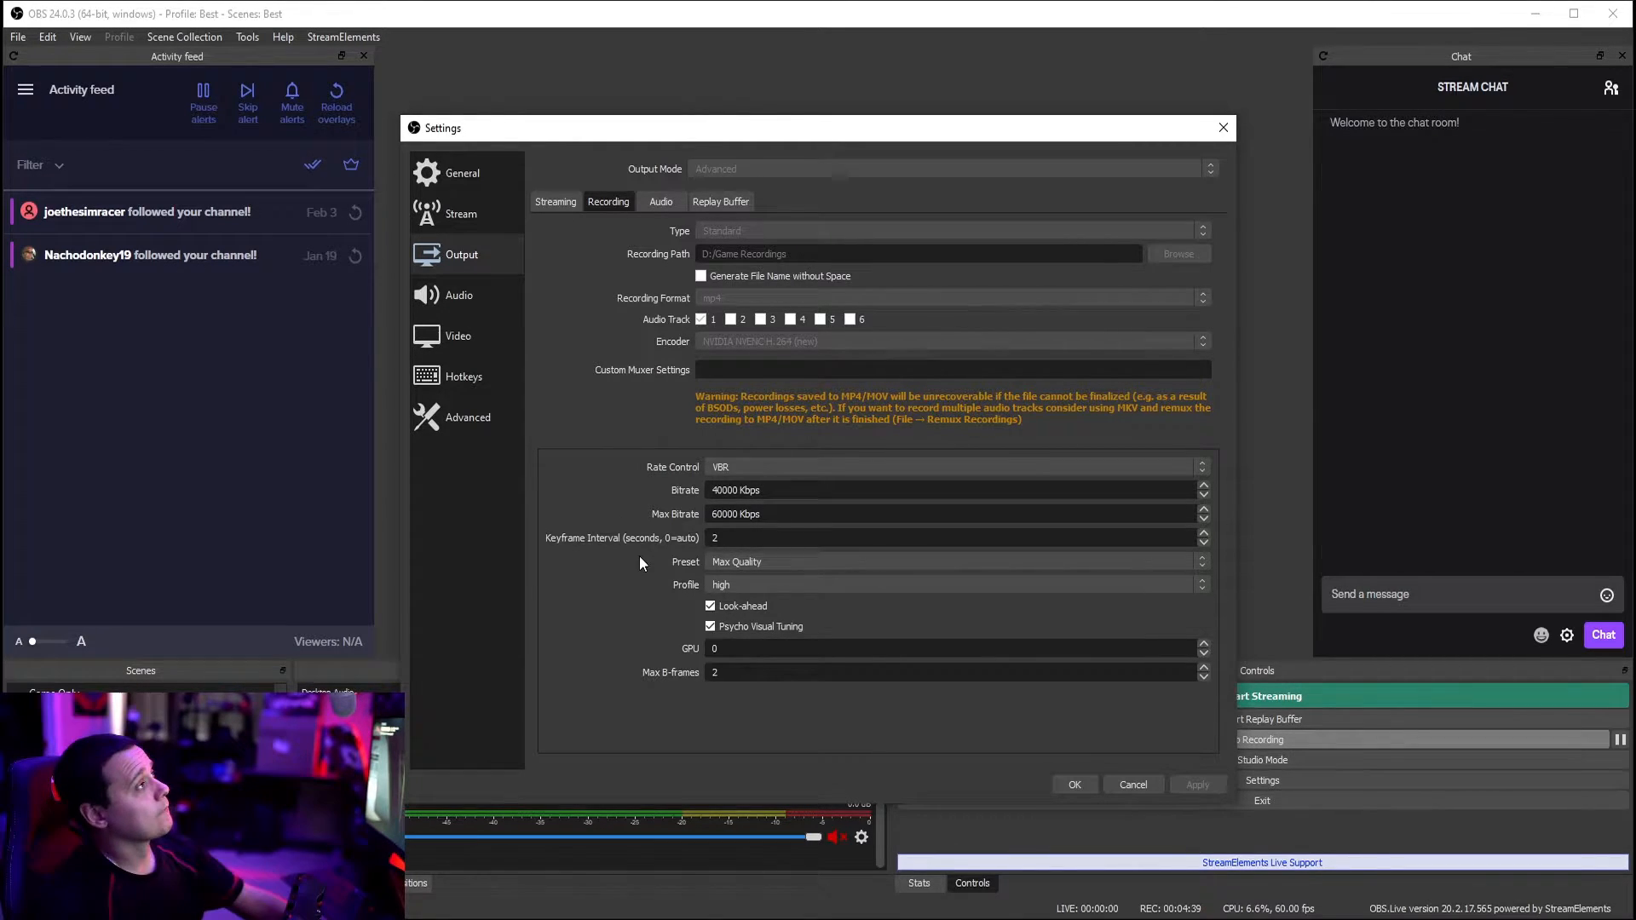
{"action": "mouse_move", "coordinate": [560, 554]}
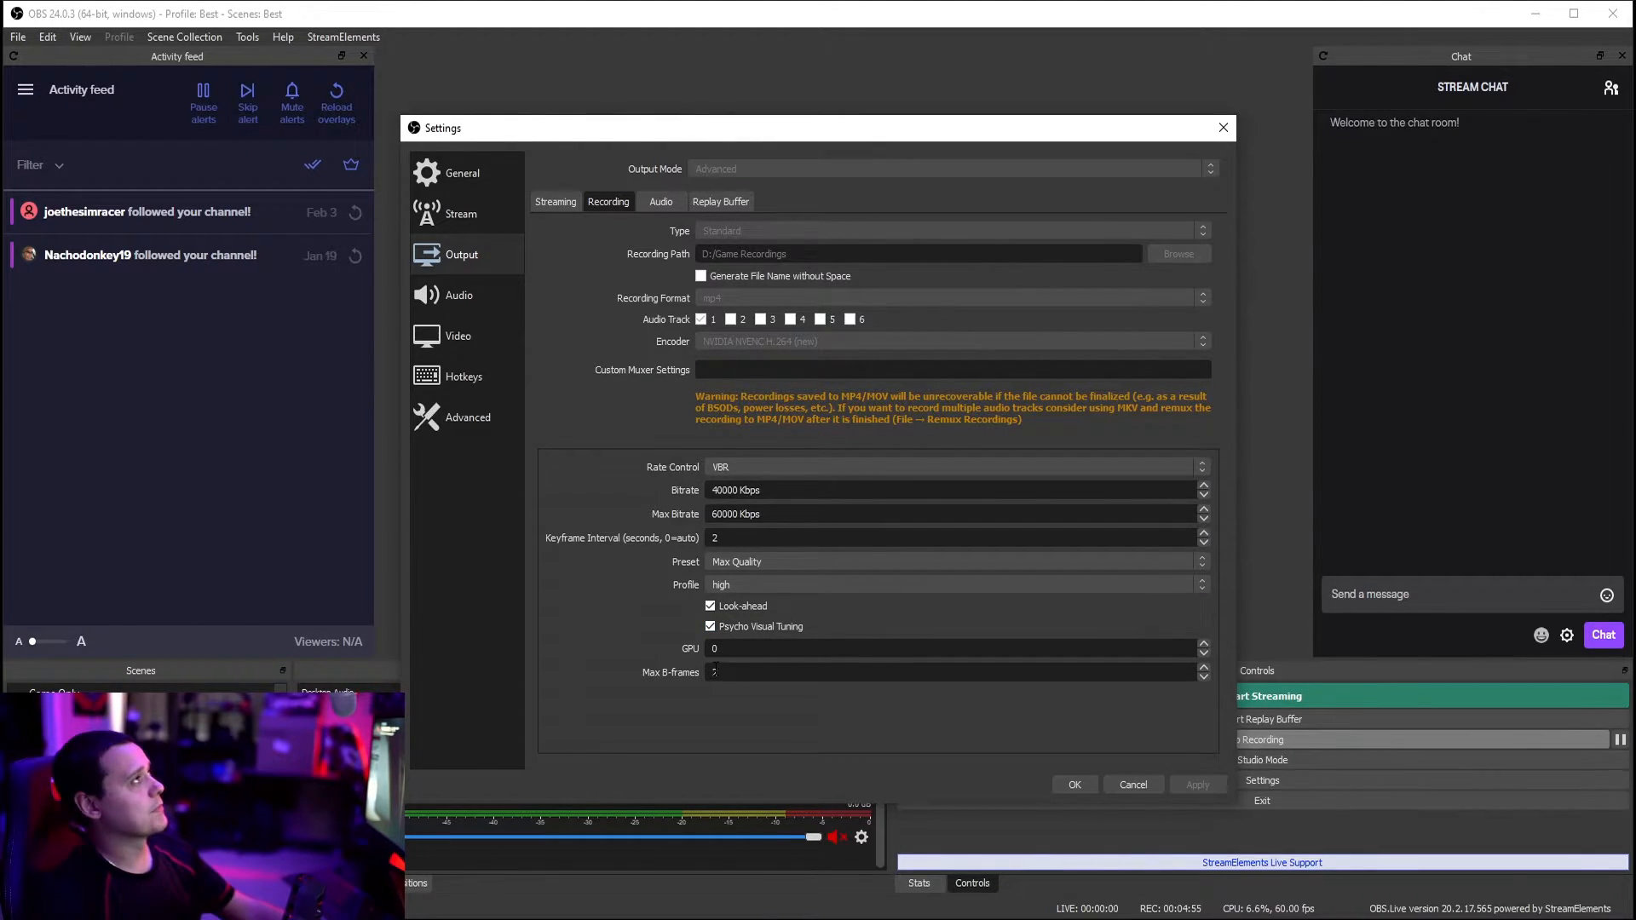
{"action": "mouse_move", "coordinate": [654, 477]}
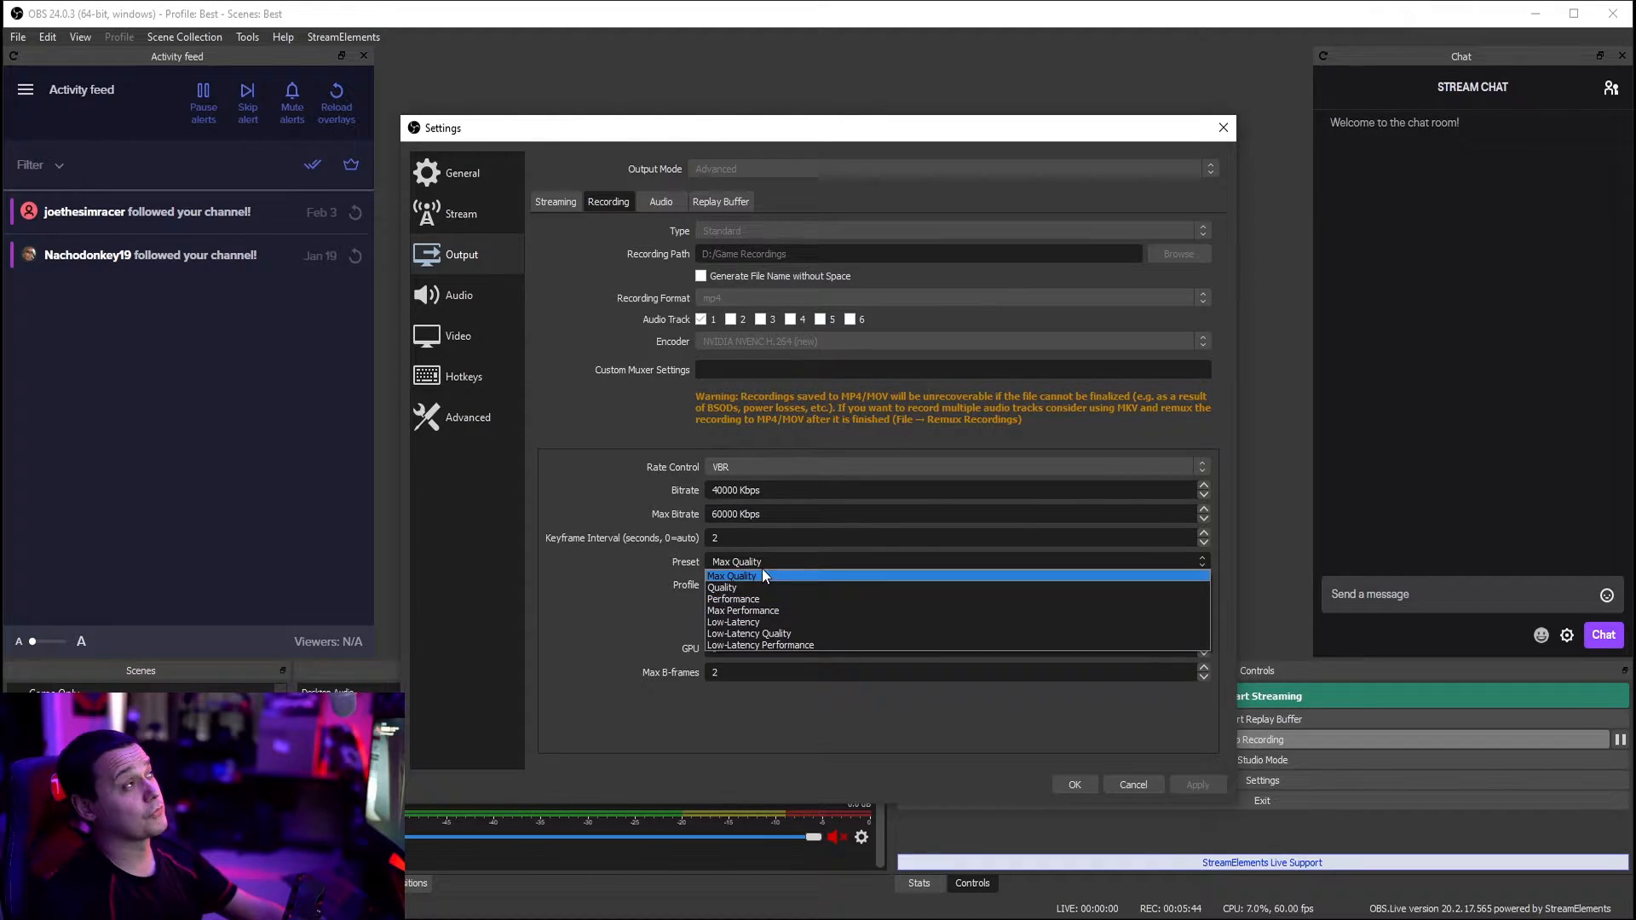
Keep Max Quality as the recording preset and move to the Streaming encoder settings.
{"action": "left_click", "coordinate": [731, 576]}
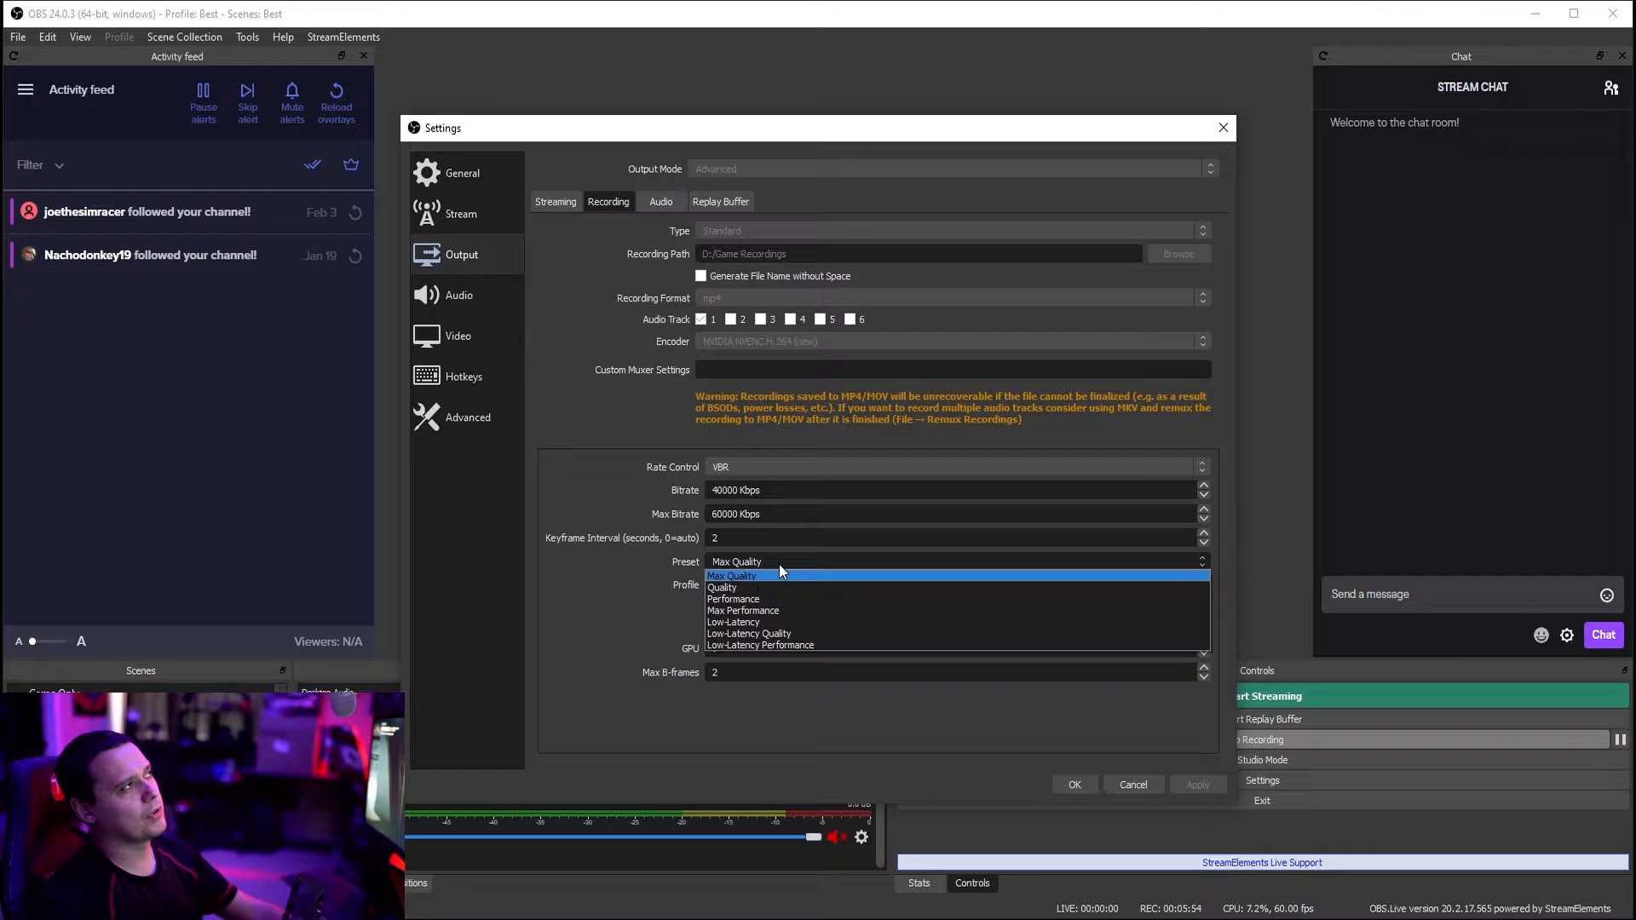
{"action": "left_click", "coordinate": [731, 576]}
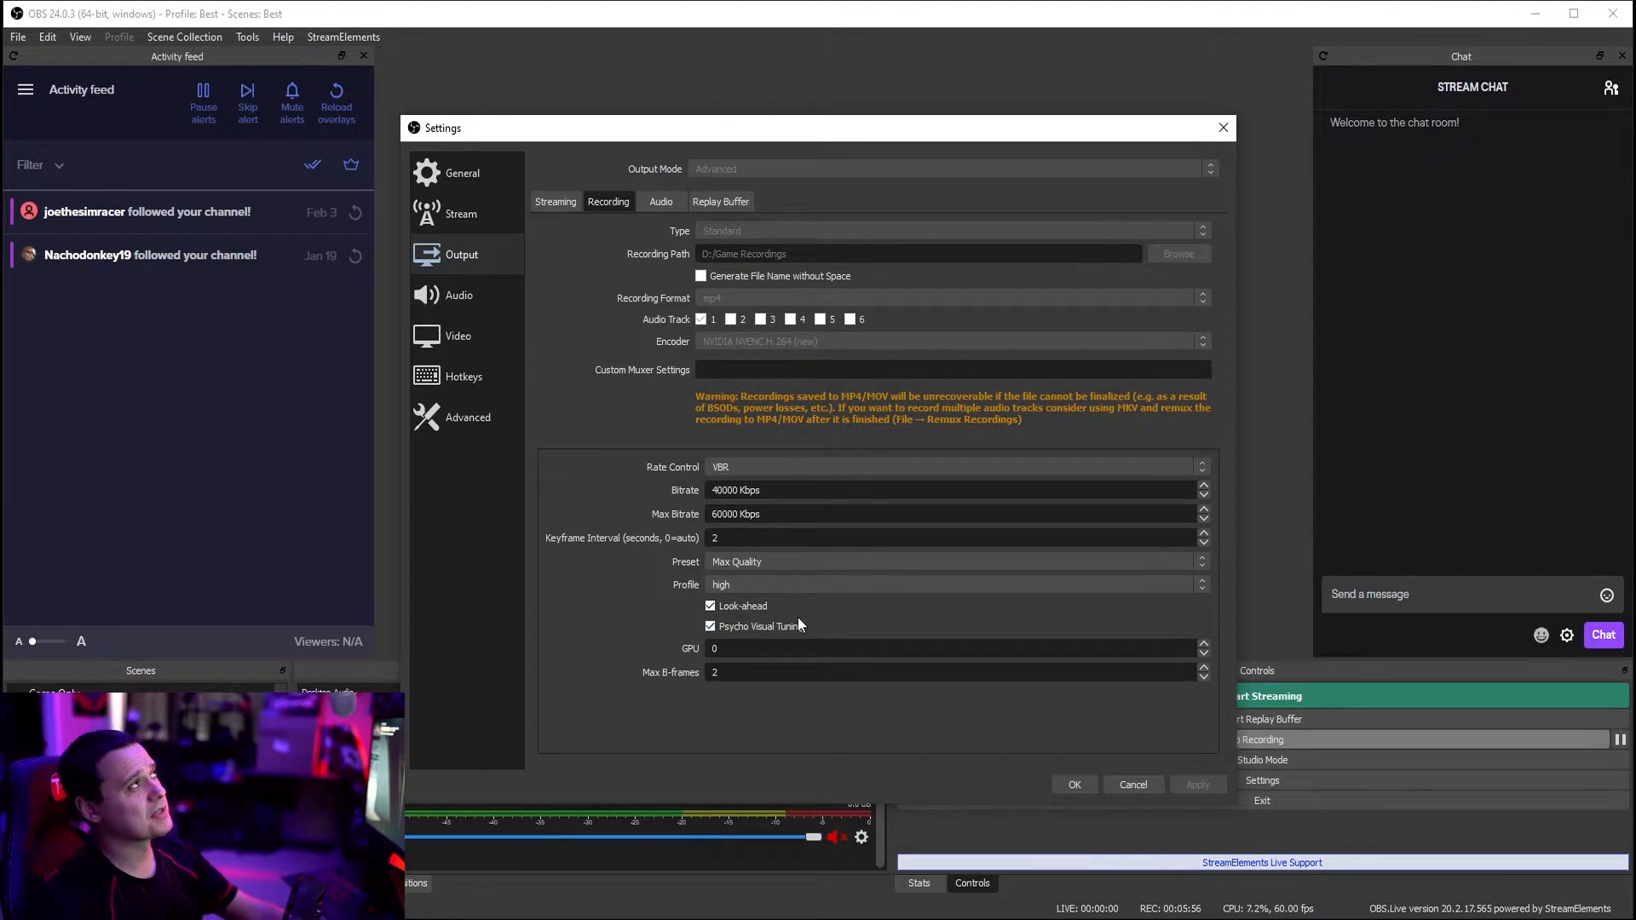
{"action": "left_click", "coordinate": [555, 201]}
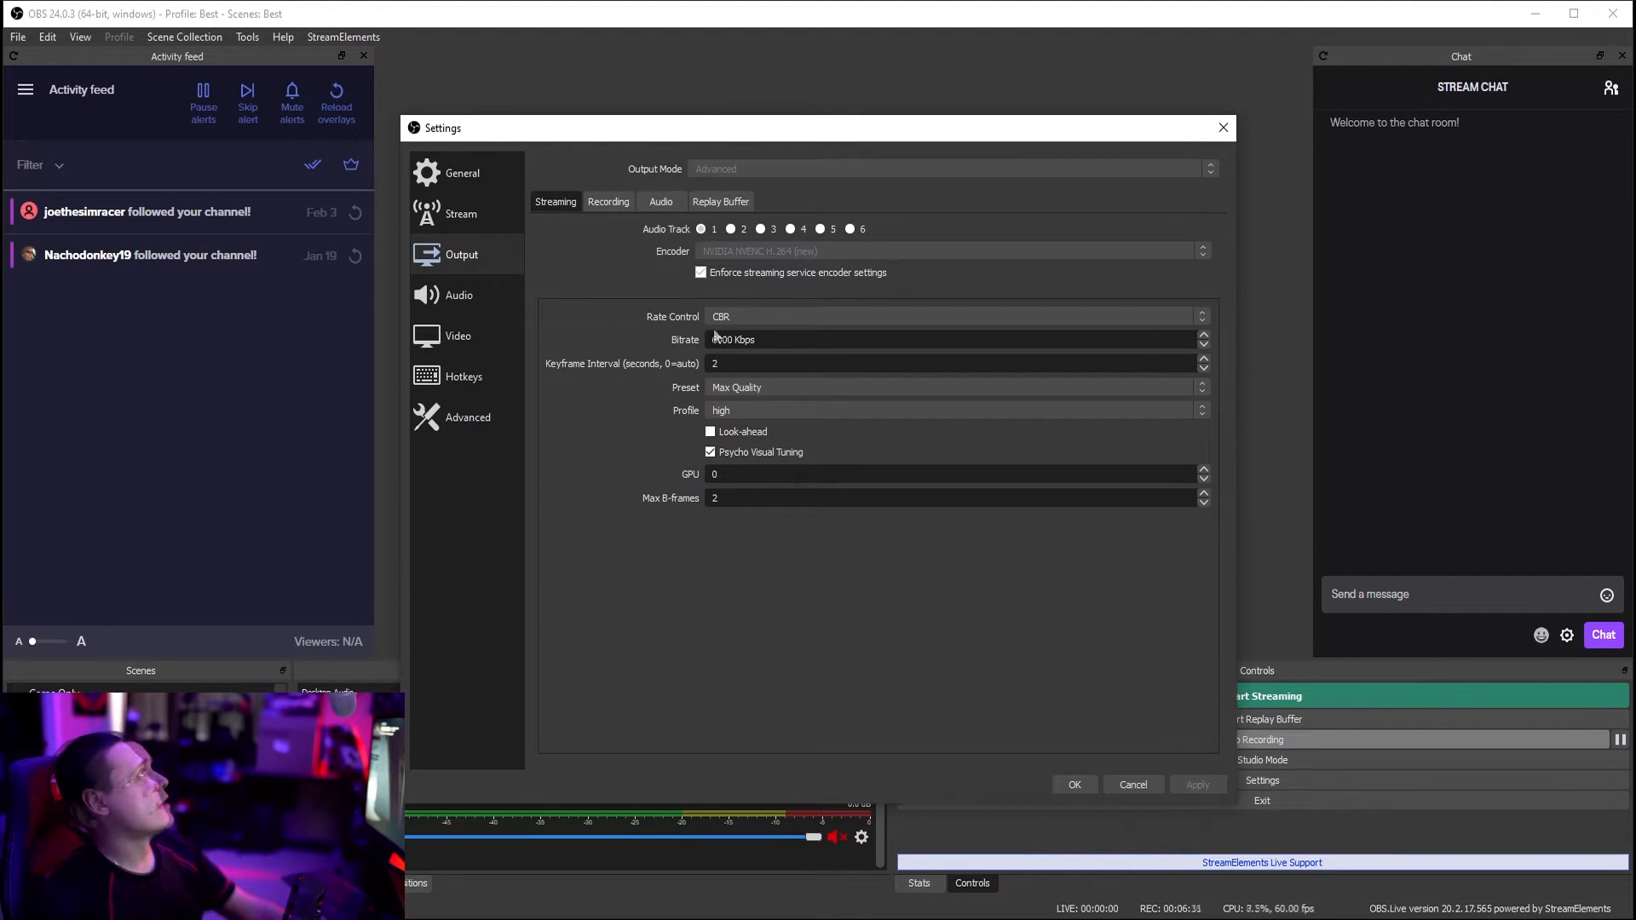
Review the Audio and Video pages, ending on the Advanced settings page.
{"action": "left_click", "coordinate": [458, 295]}
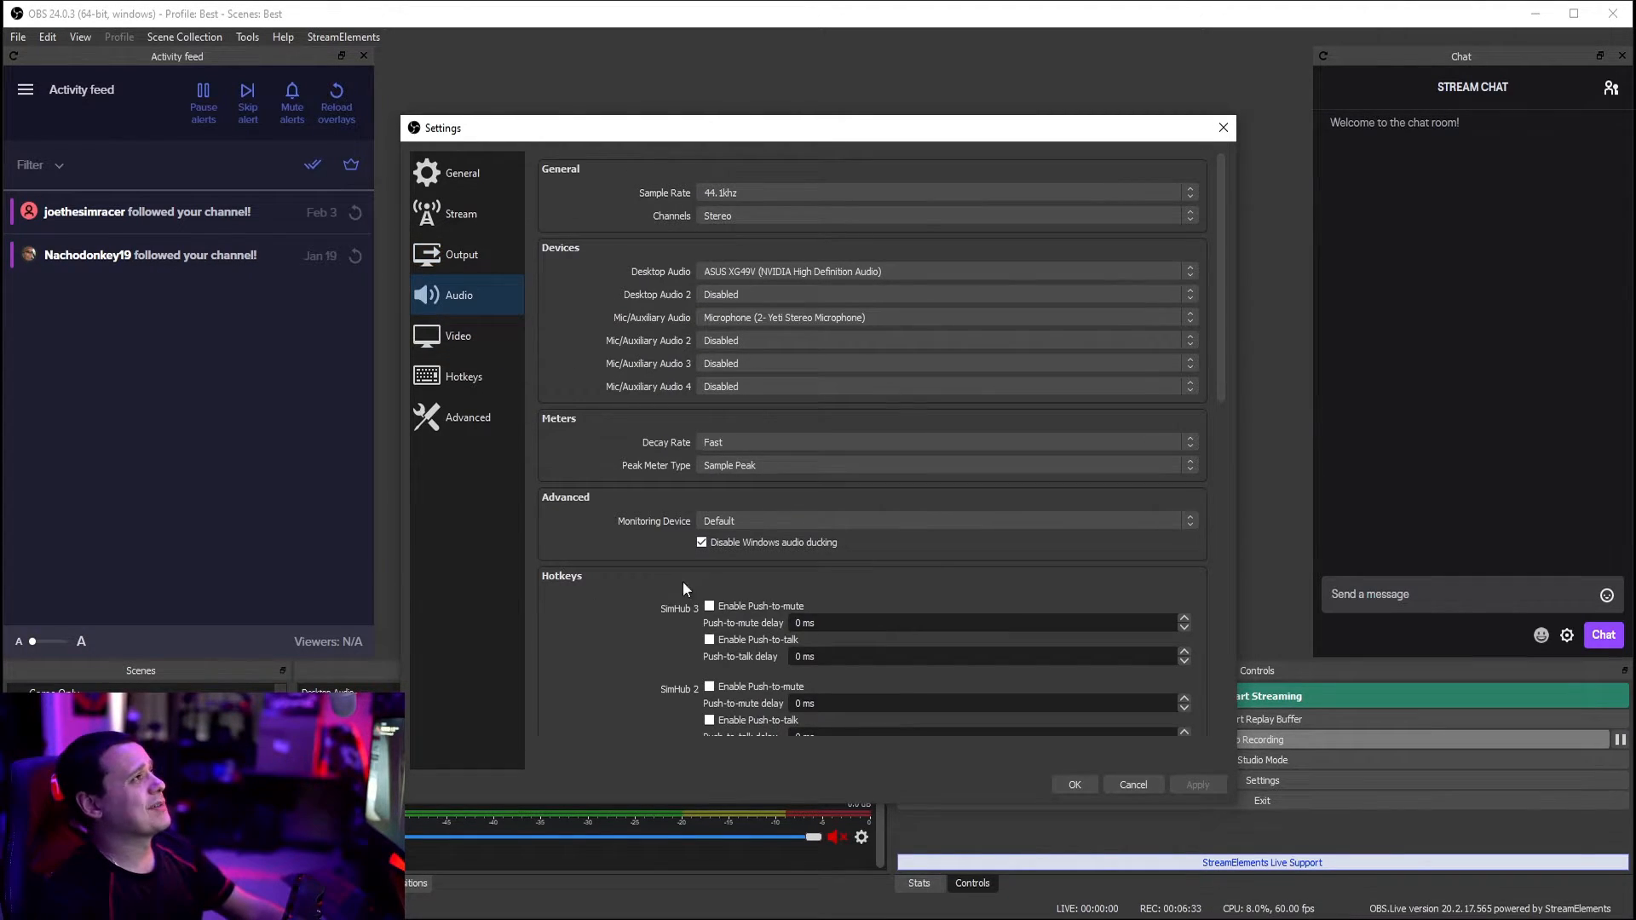
{"action": "mouse_move", "coordinate": [658, 559]}
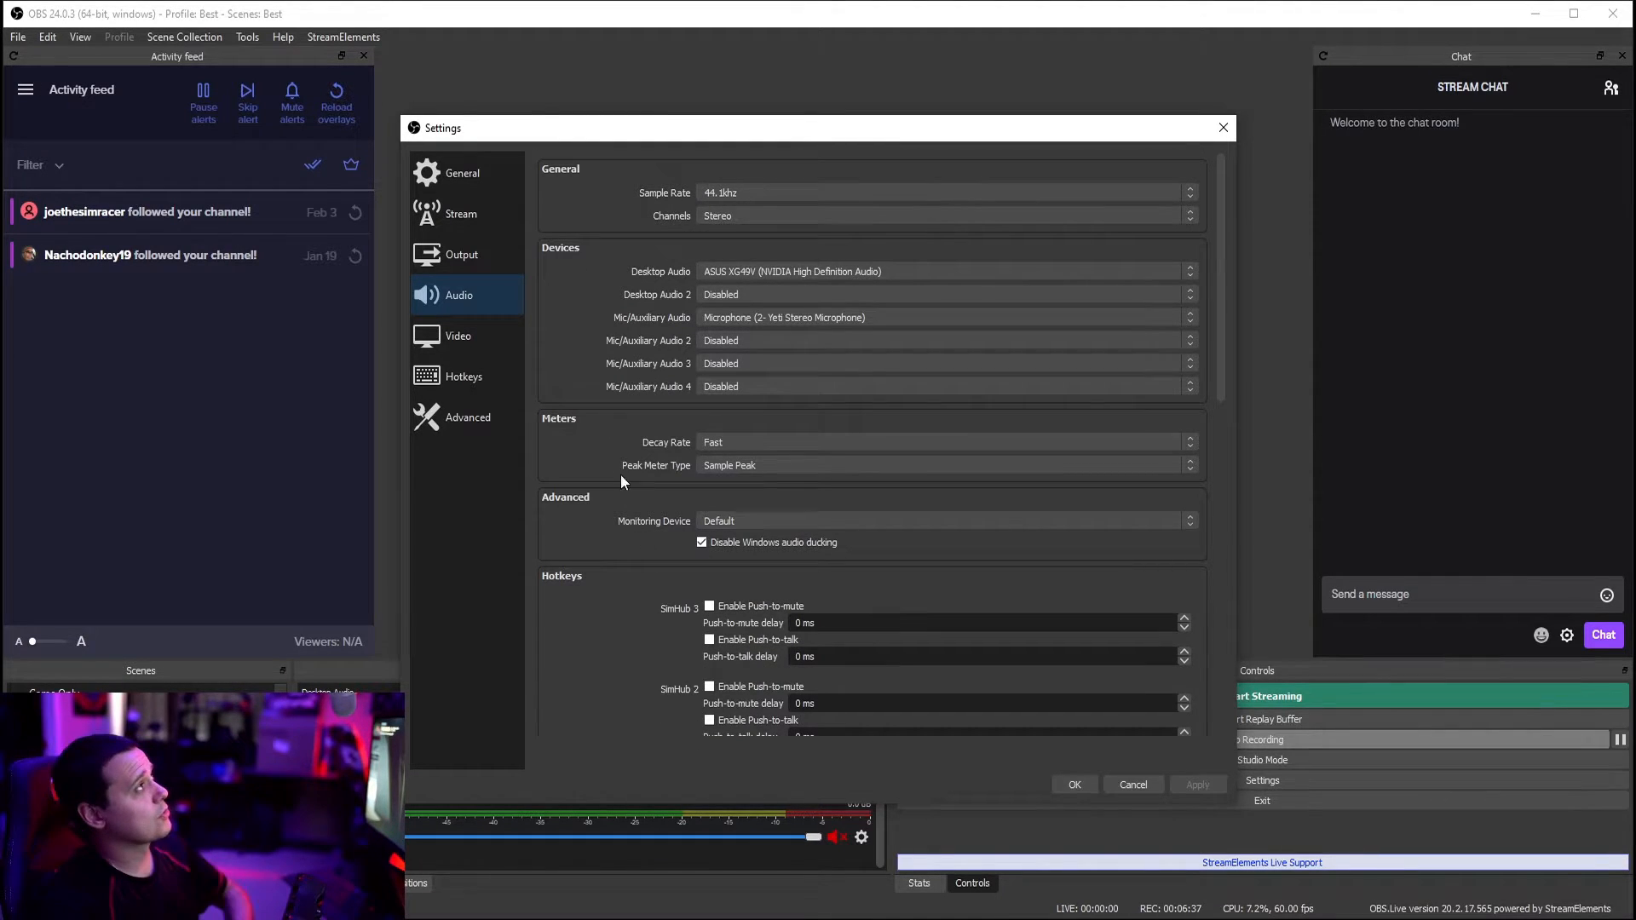
{"action": "left_click", "coordinate": [458, 335]}
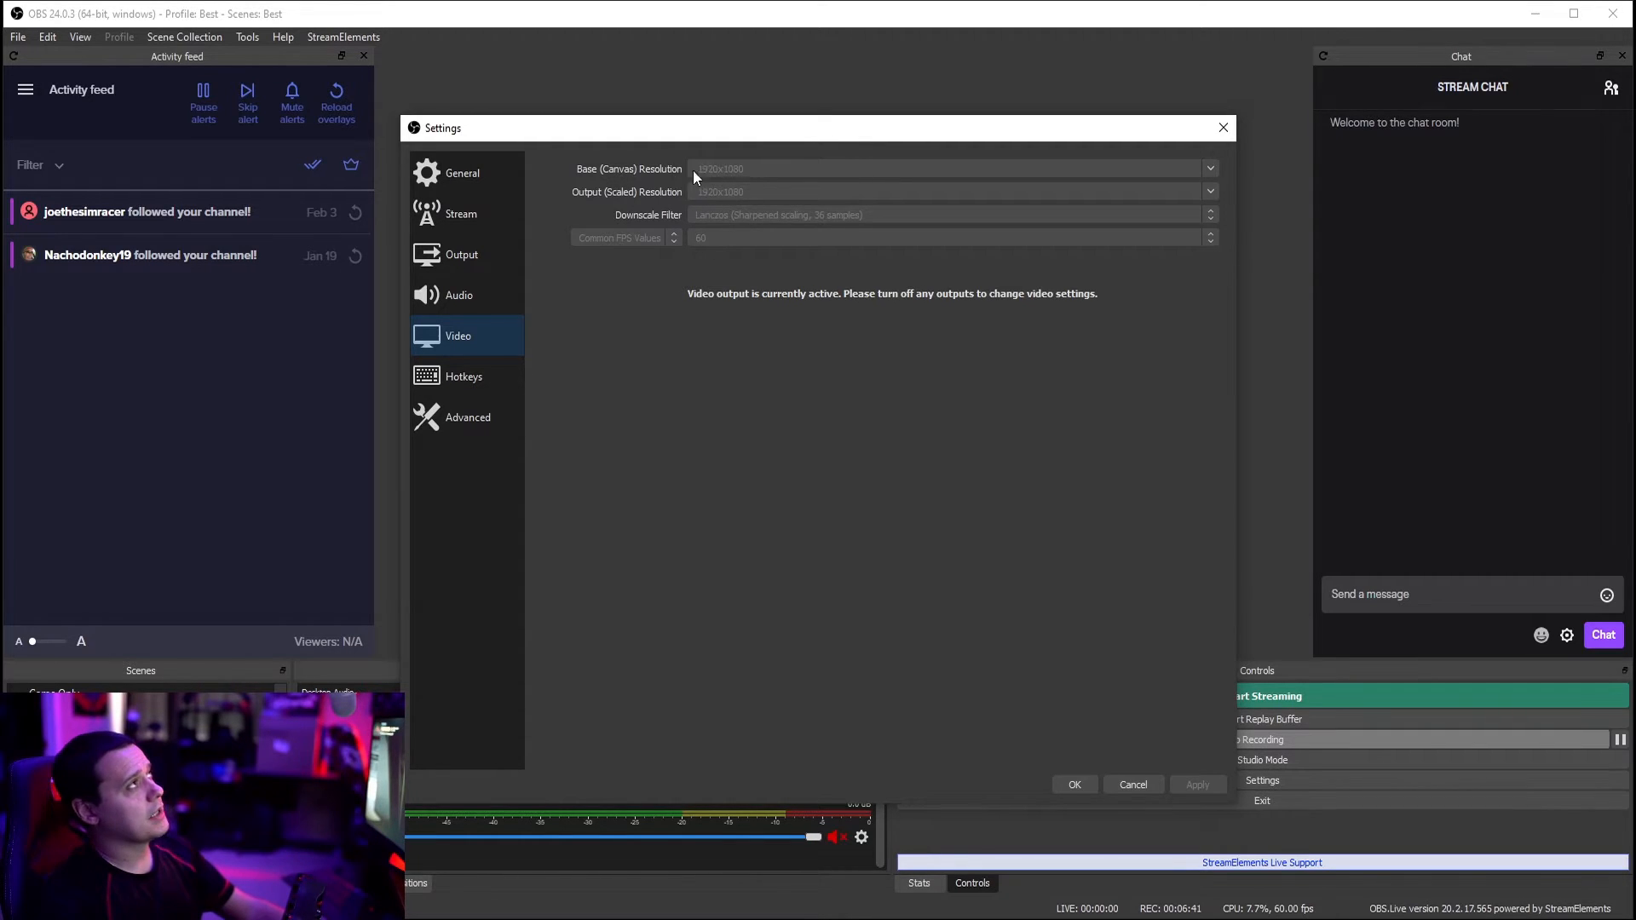
{"action": "mouse_move", "coordinate": [661, 184]}
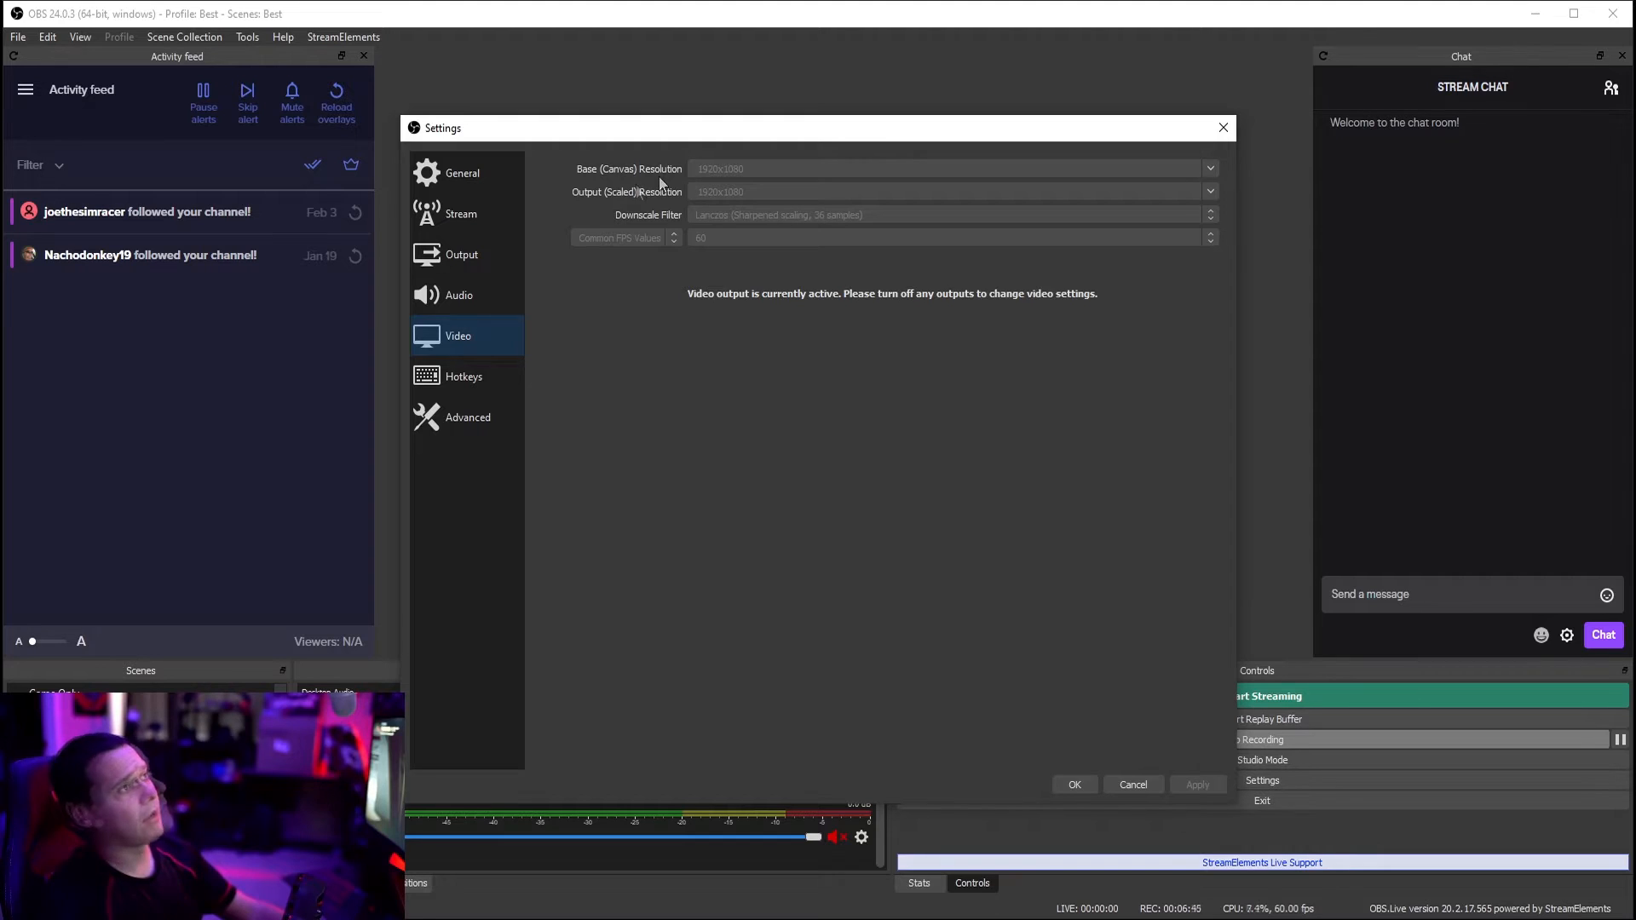
{"action": "mouse_move", "coordinate": [725, 212]}
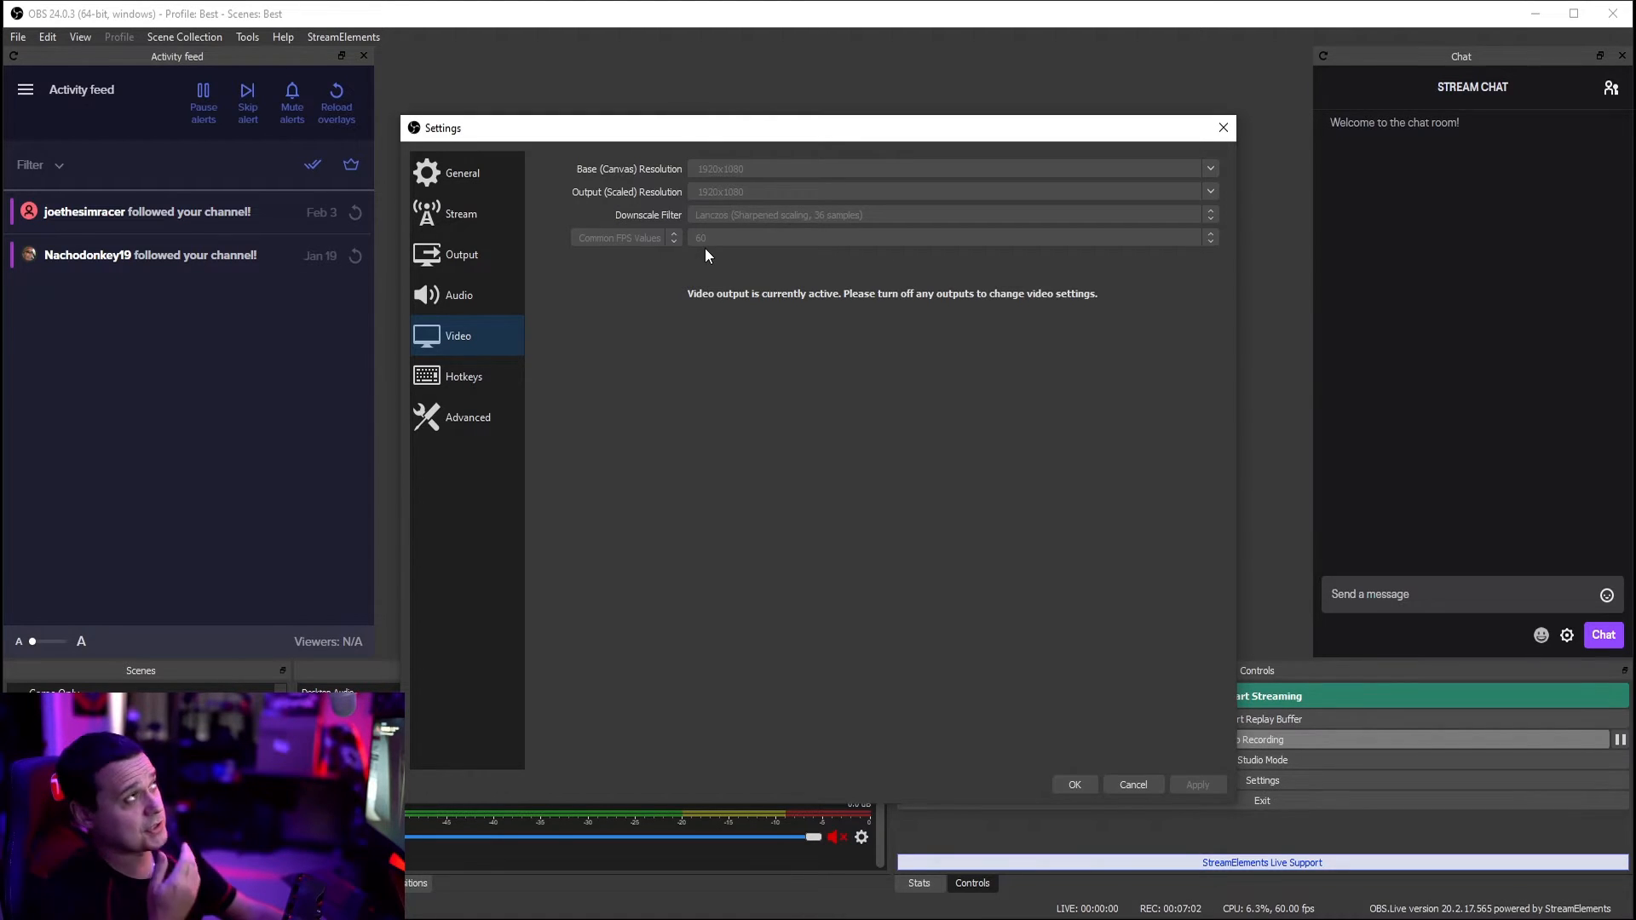
{"action": "left_click", "coordinate": [466, 417]}
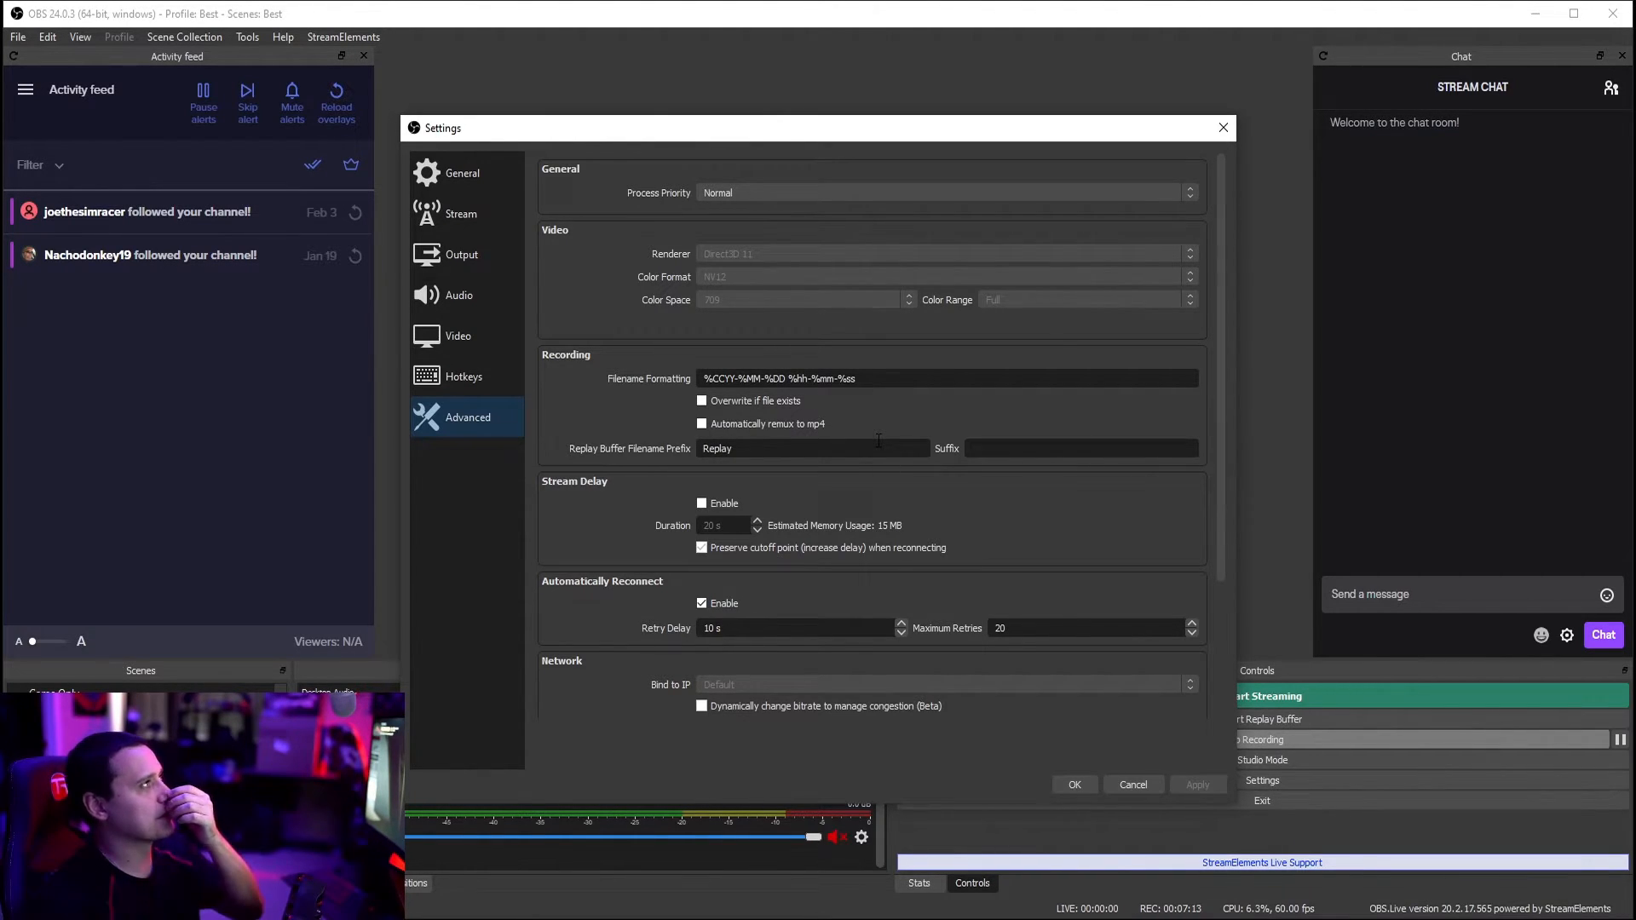
{"action": "mouse_move", "coordinate": [1121, 773]}
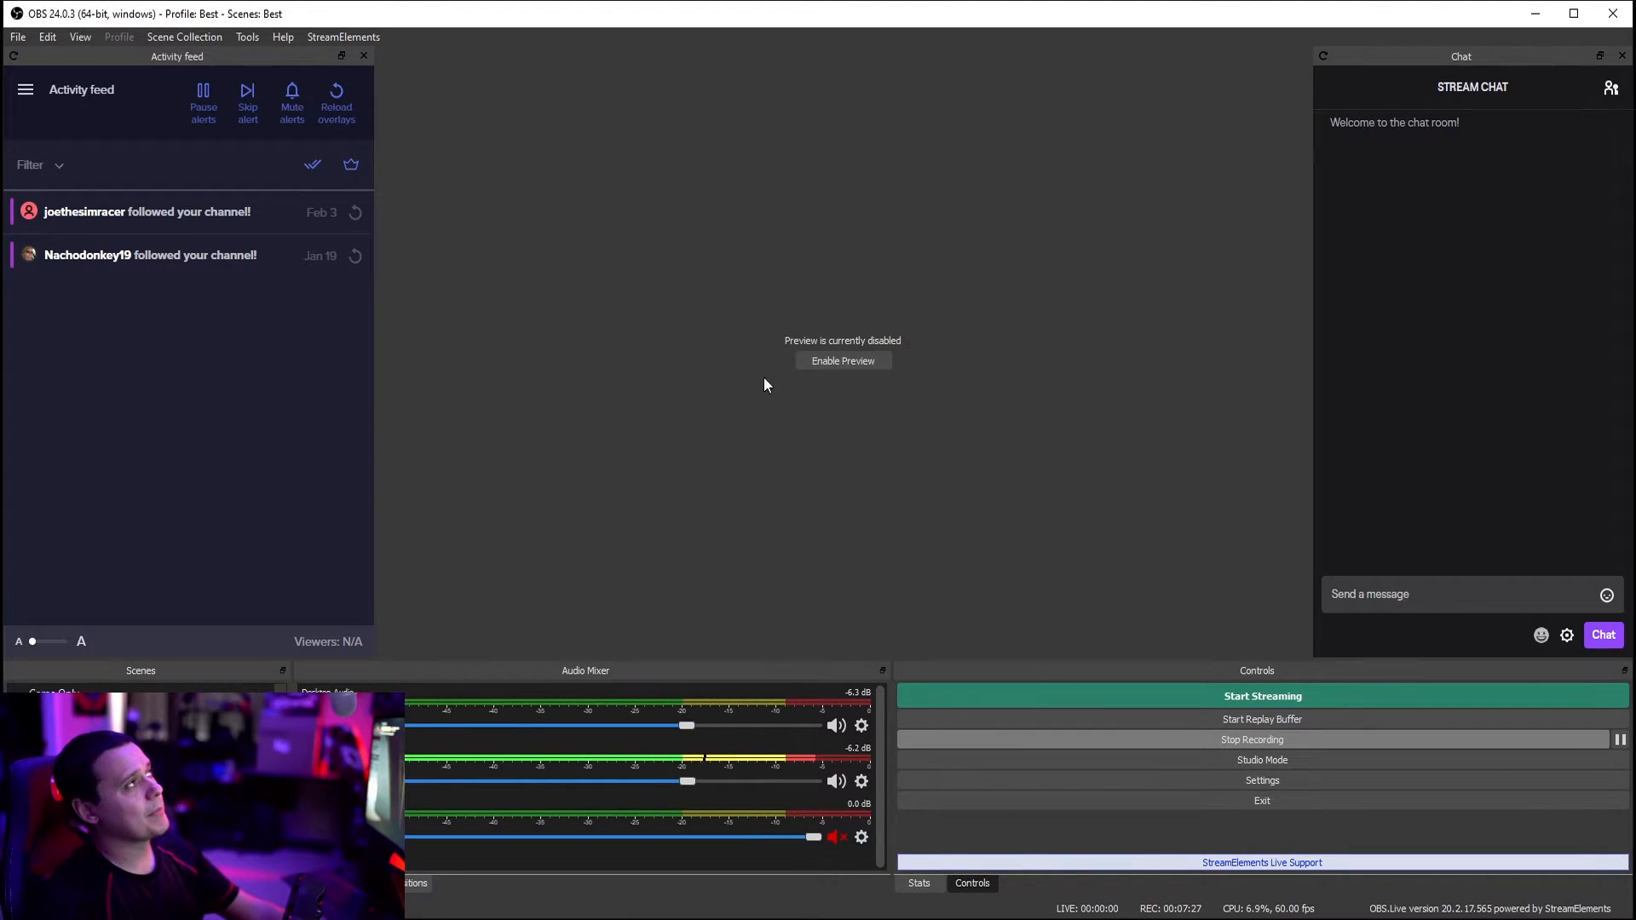
{"action": "mouse_move", "coordinate": [951, 339]}
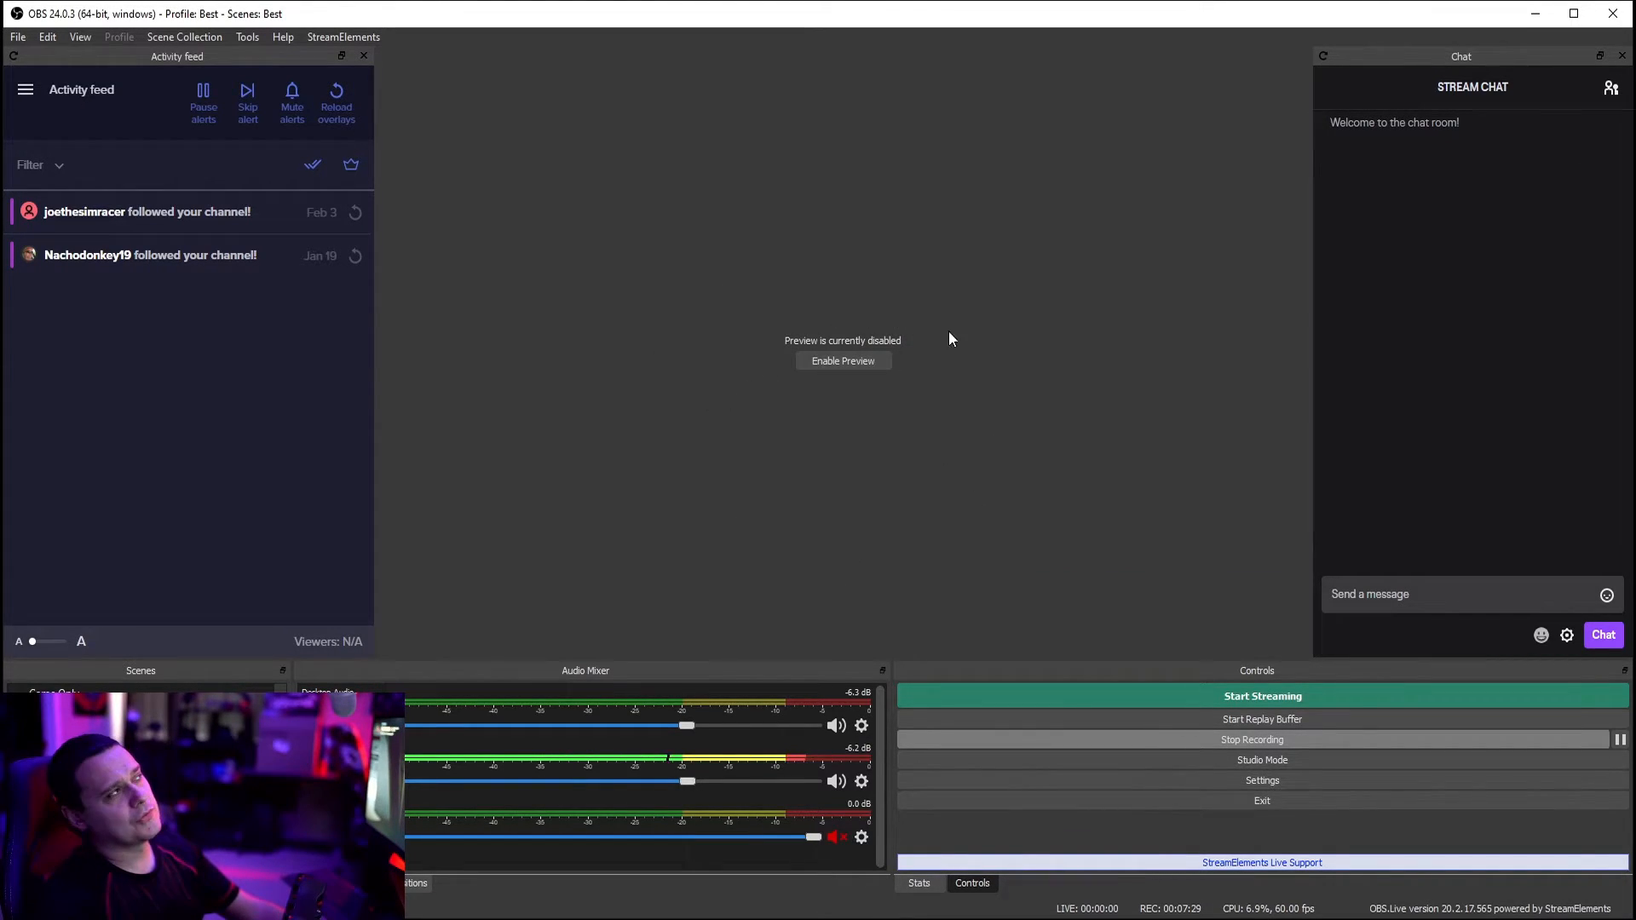
{"action": "mouse_move", "coordinate": [826, 320]}
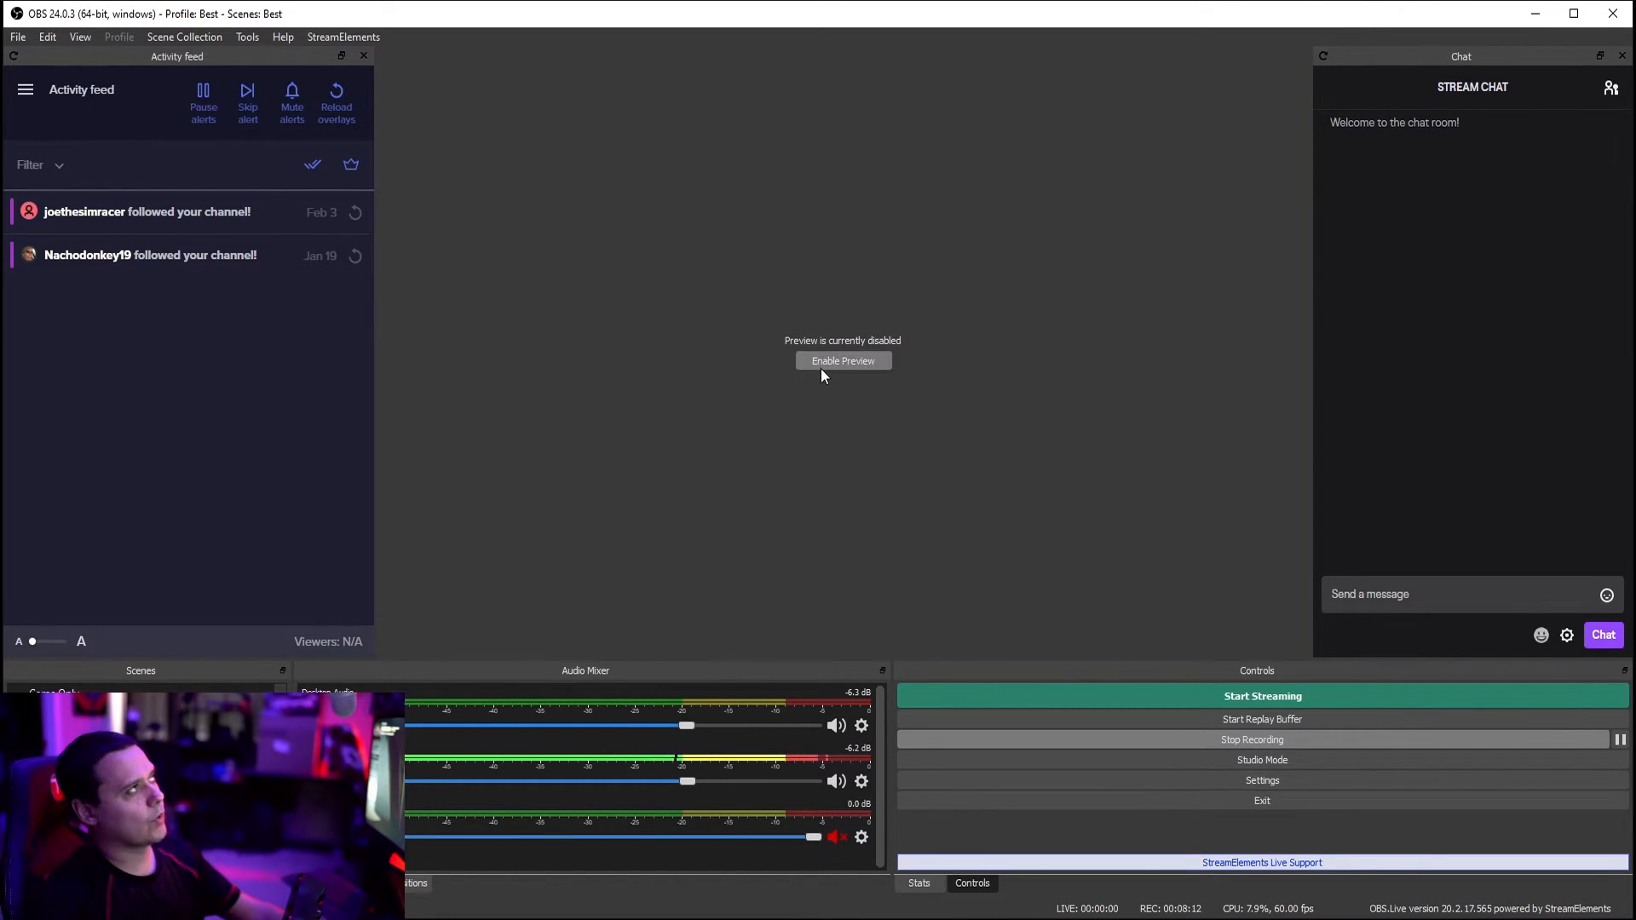
Uncheck Enable Preview from the preview area's context menu.
{"action": "right_click", "coordinate": [823, 373]}
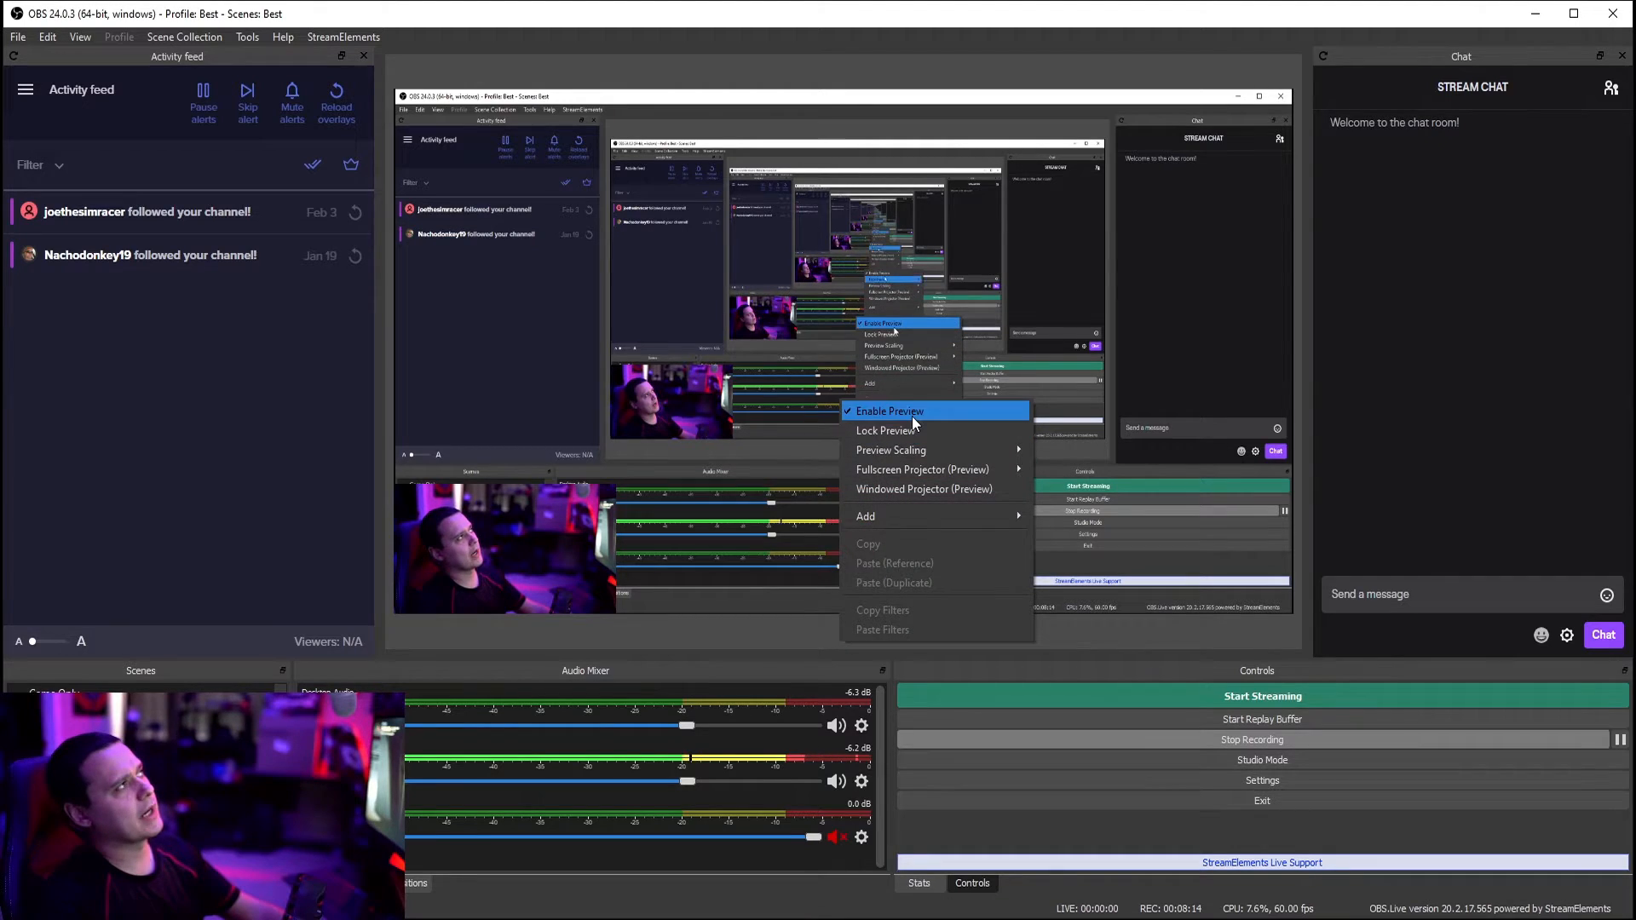
{"action": "left_click", "coordinate": [889, 410]}
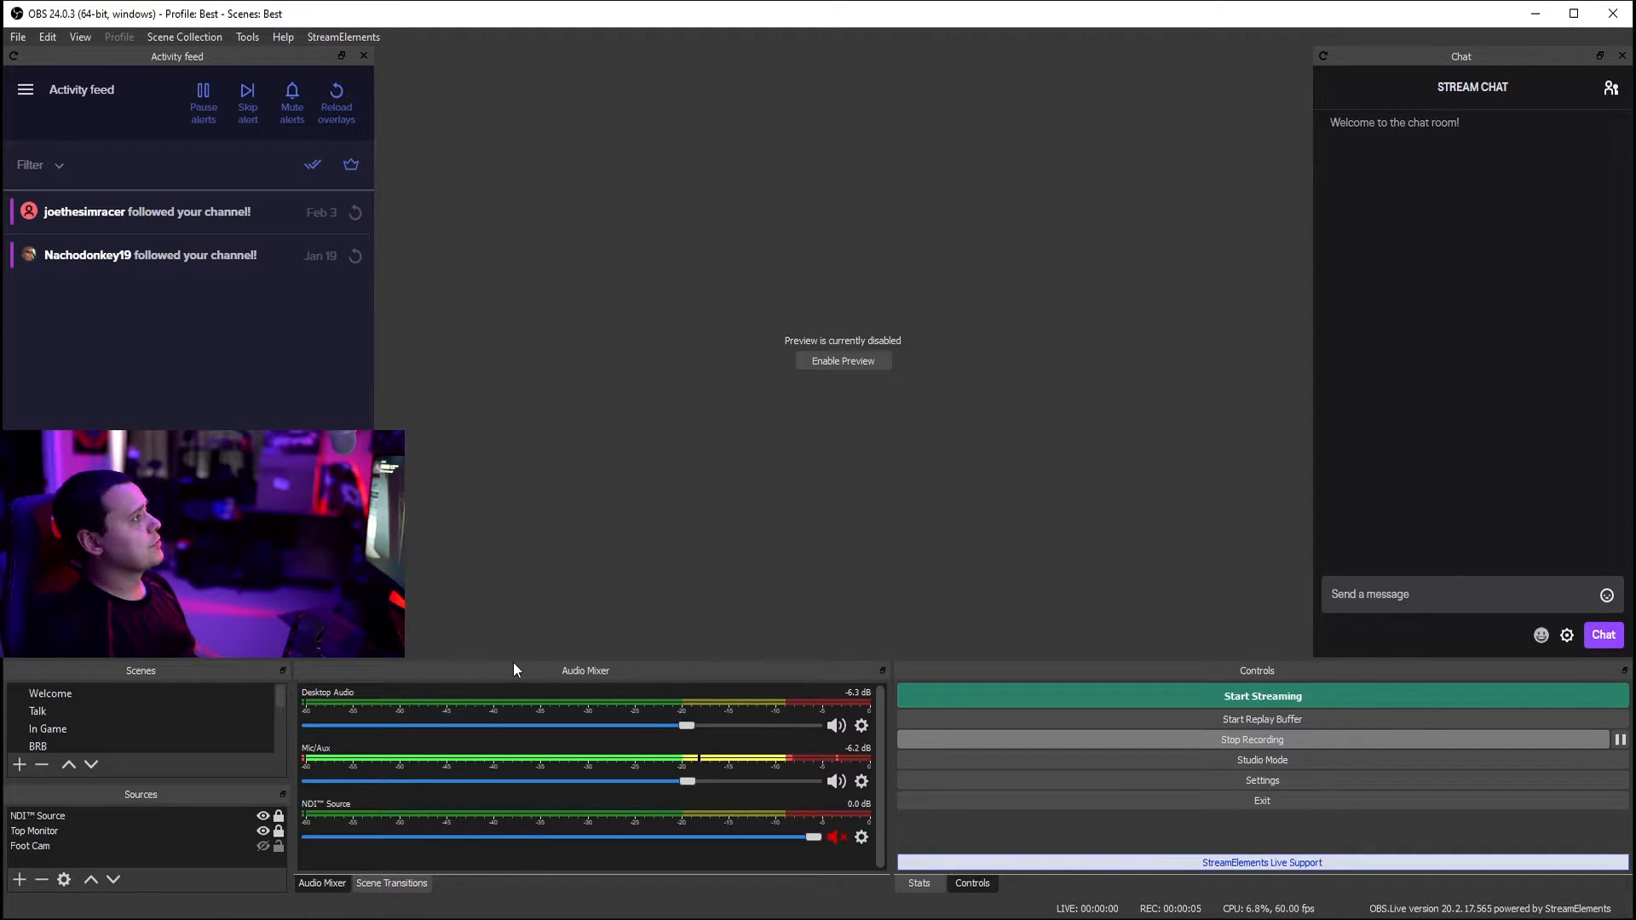
Switch between the In Game and Talk scenes in the Scenes dock.
{"action": "left_click", "coordinate": [48, 729]}
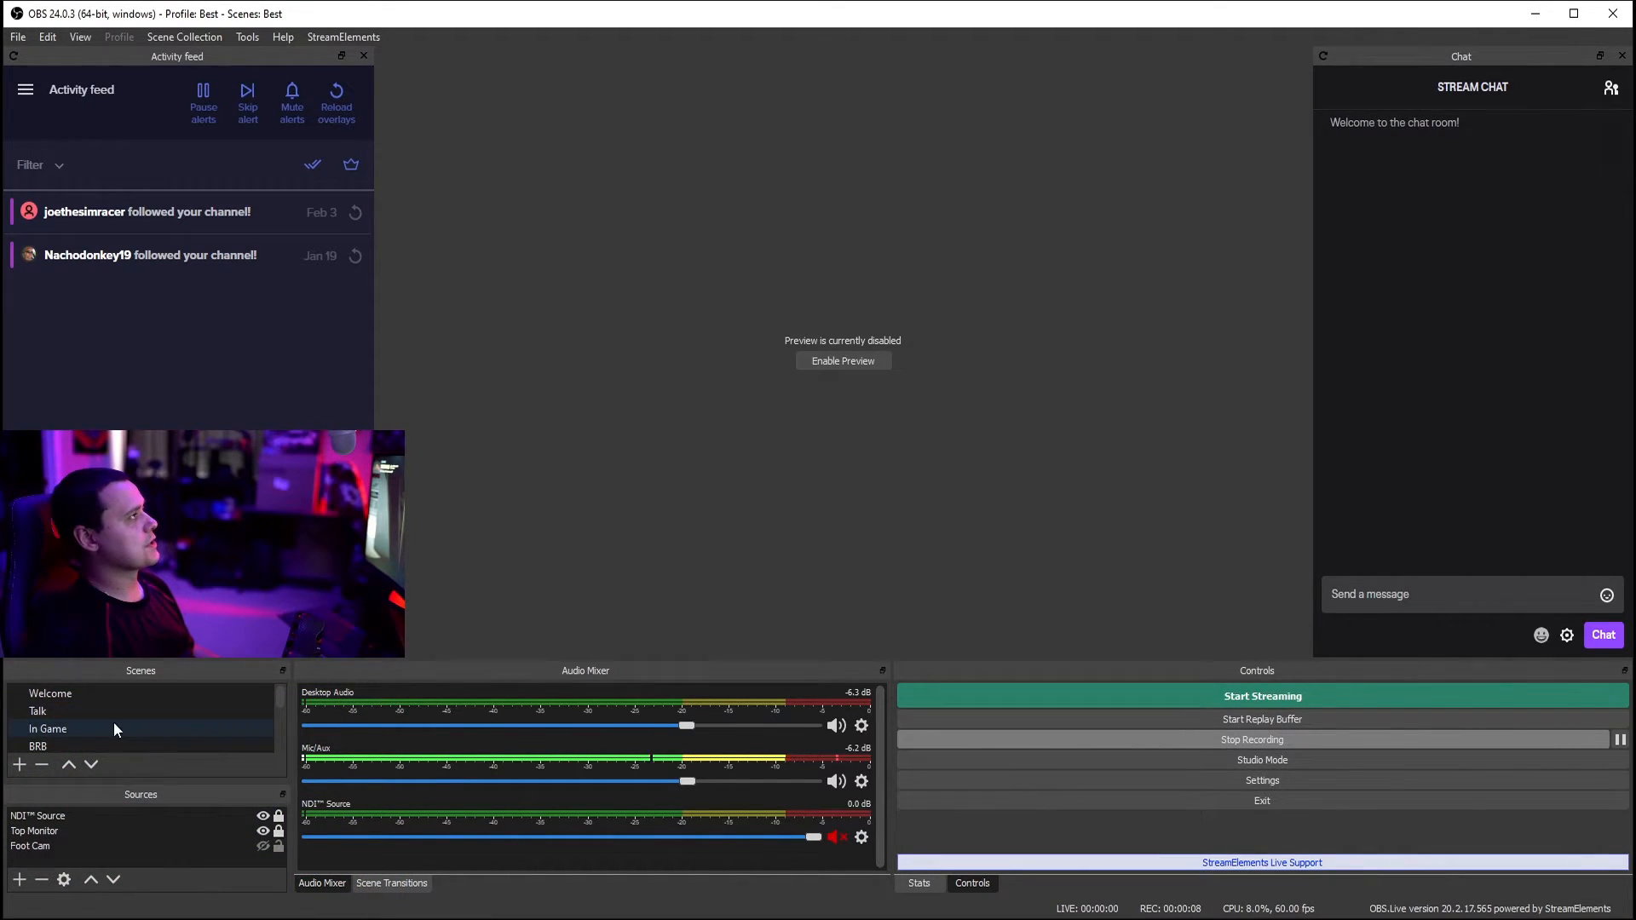
{"action": "left_click", "coordinate": [38, 710]}
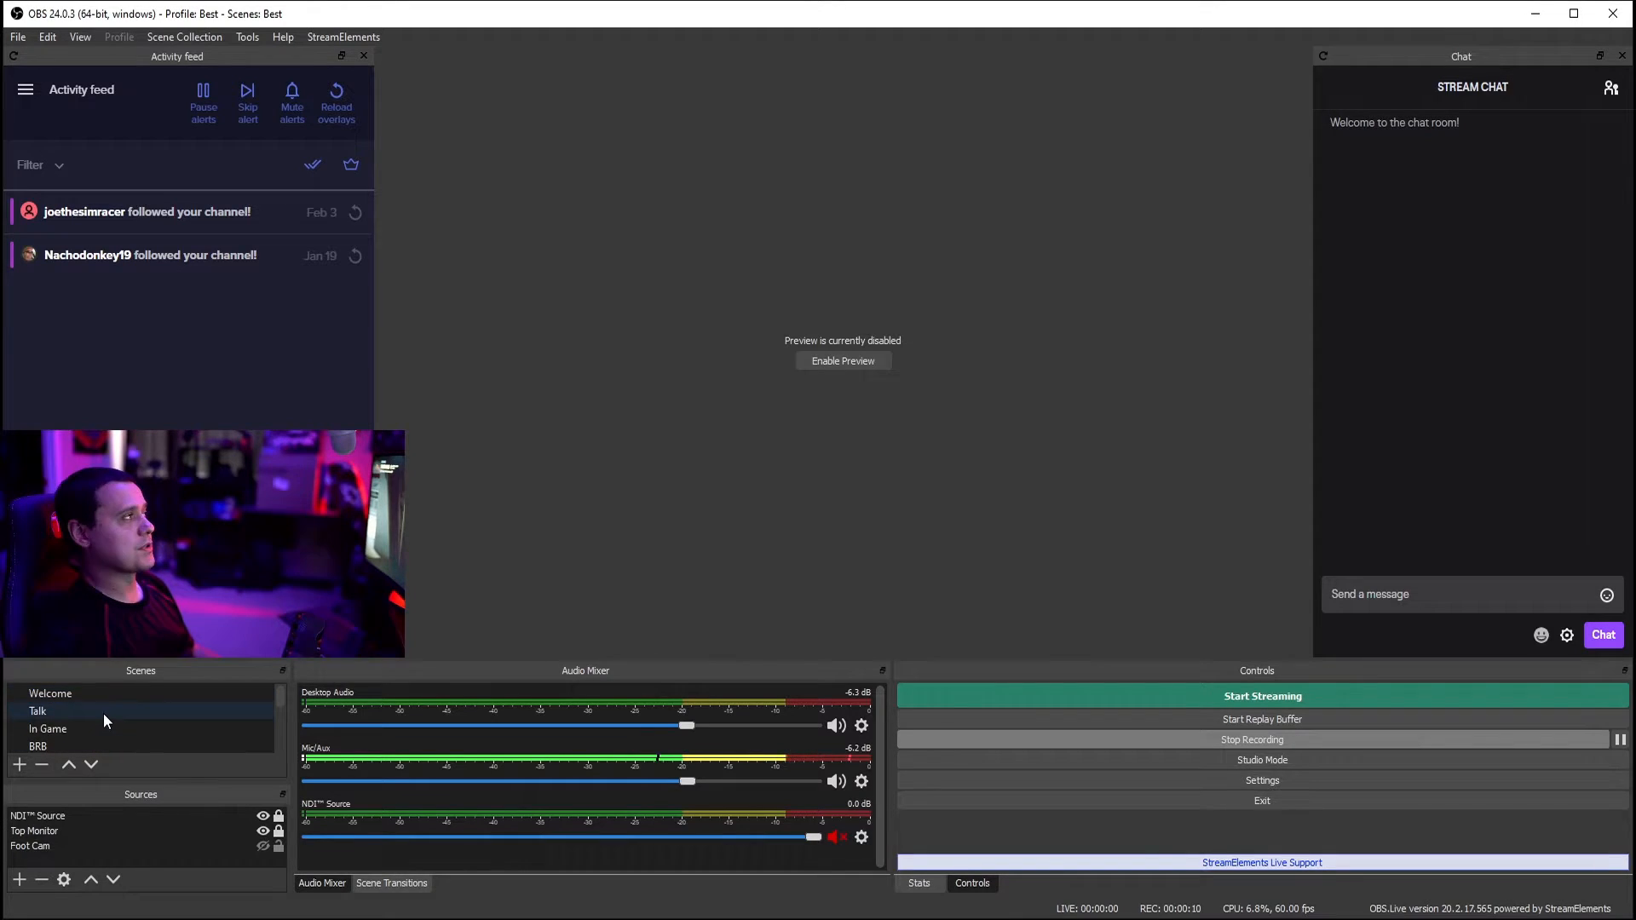
{"action": "left_click", "coordinate": [48, 729]}
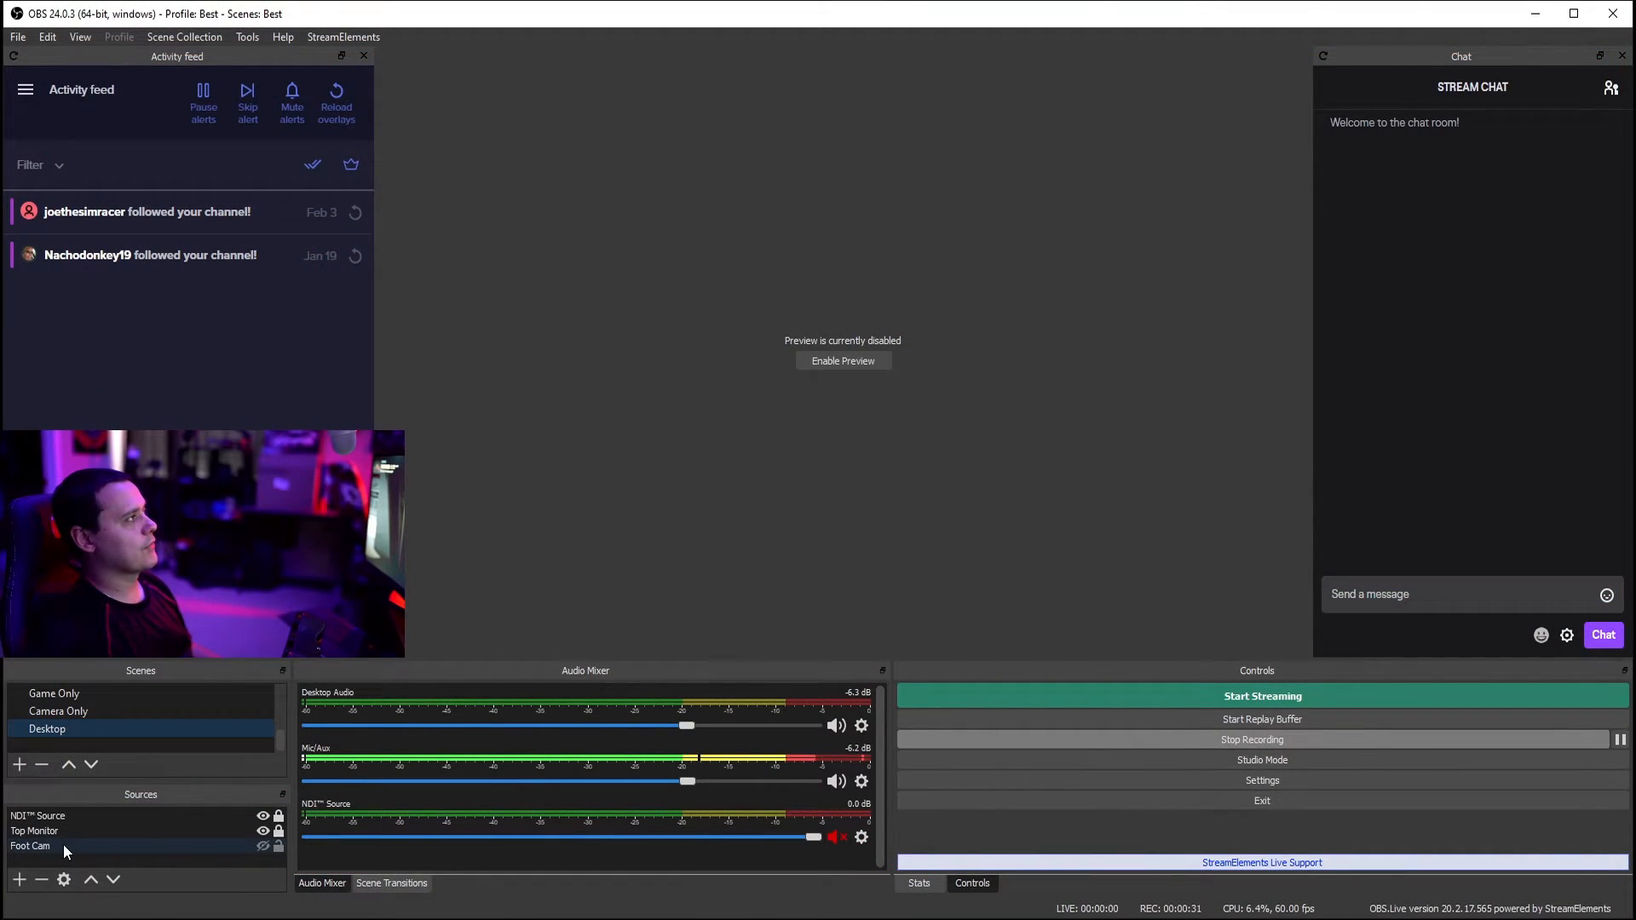
{"action": "right_click", "coordinate": [34, 845]}
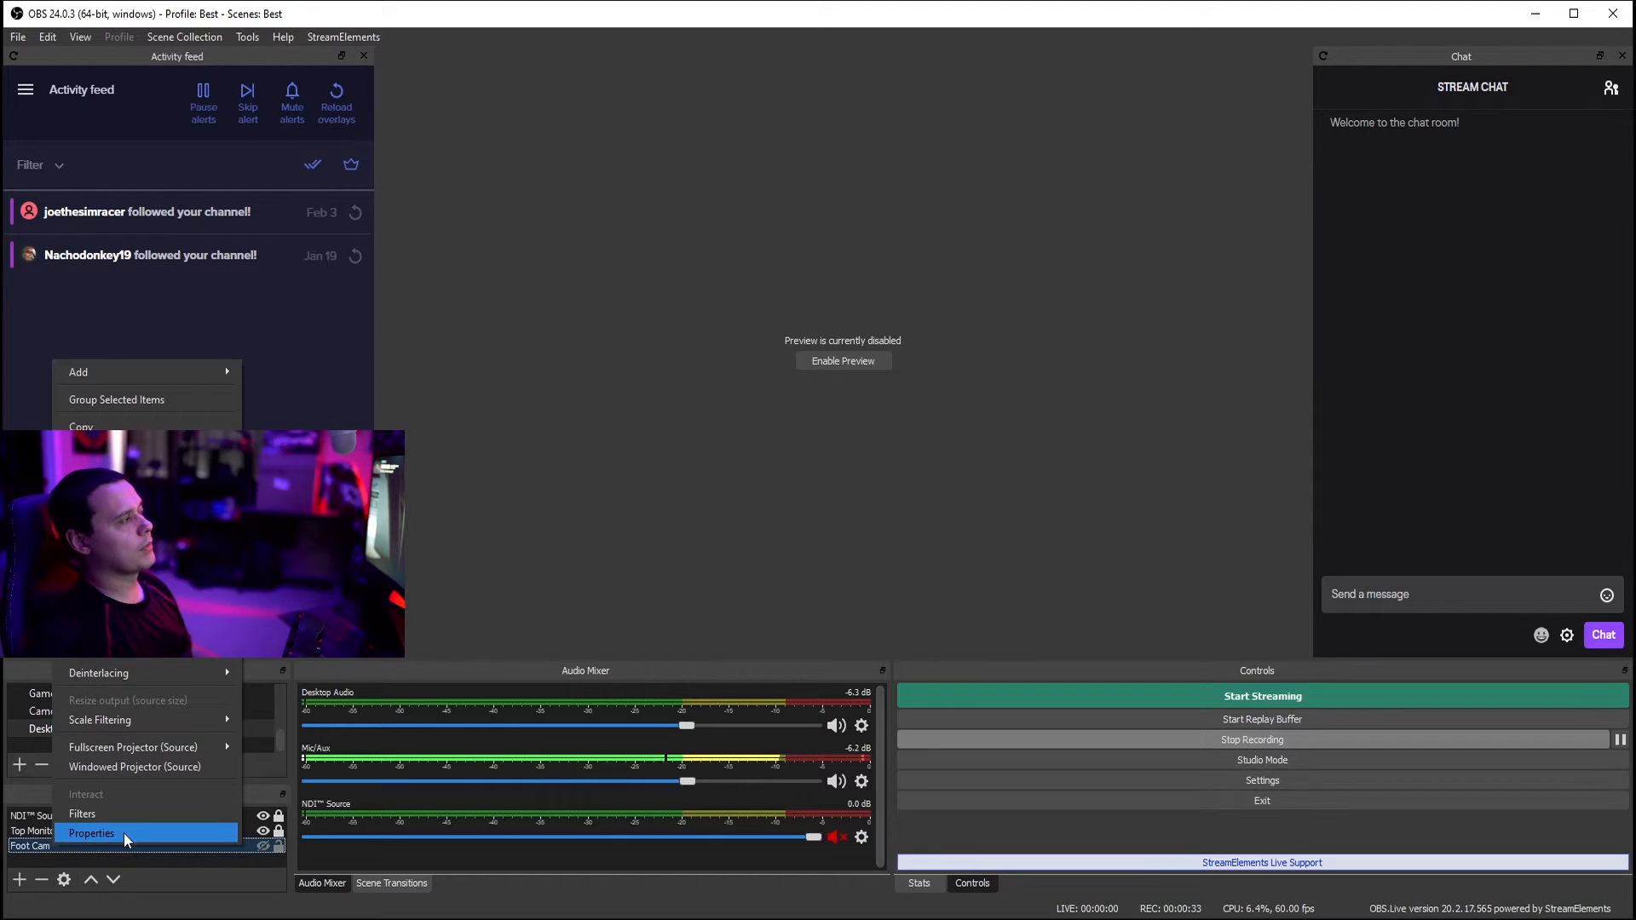
{"action": "left_click", "coordinate": [92, 833]}
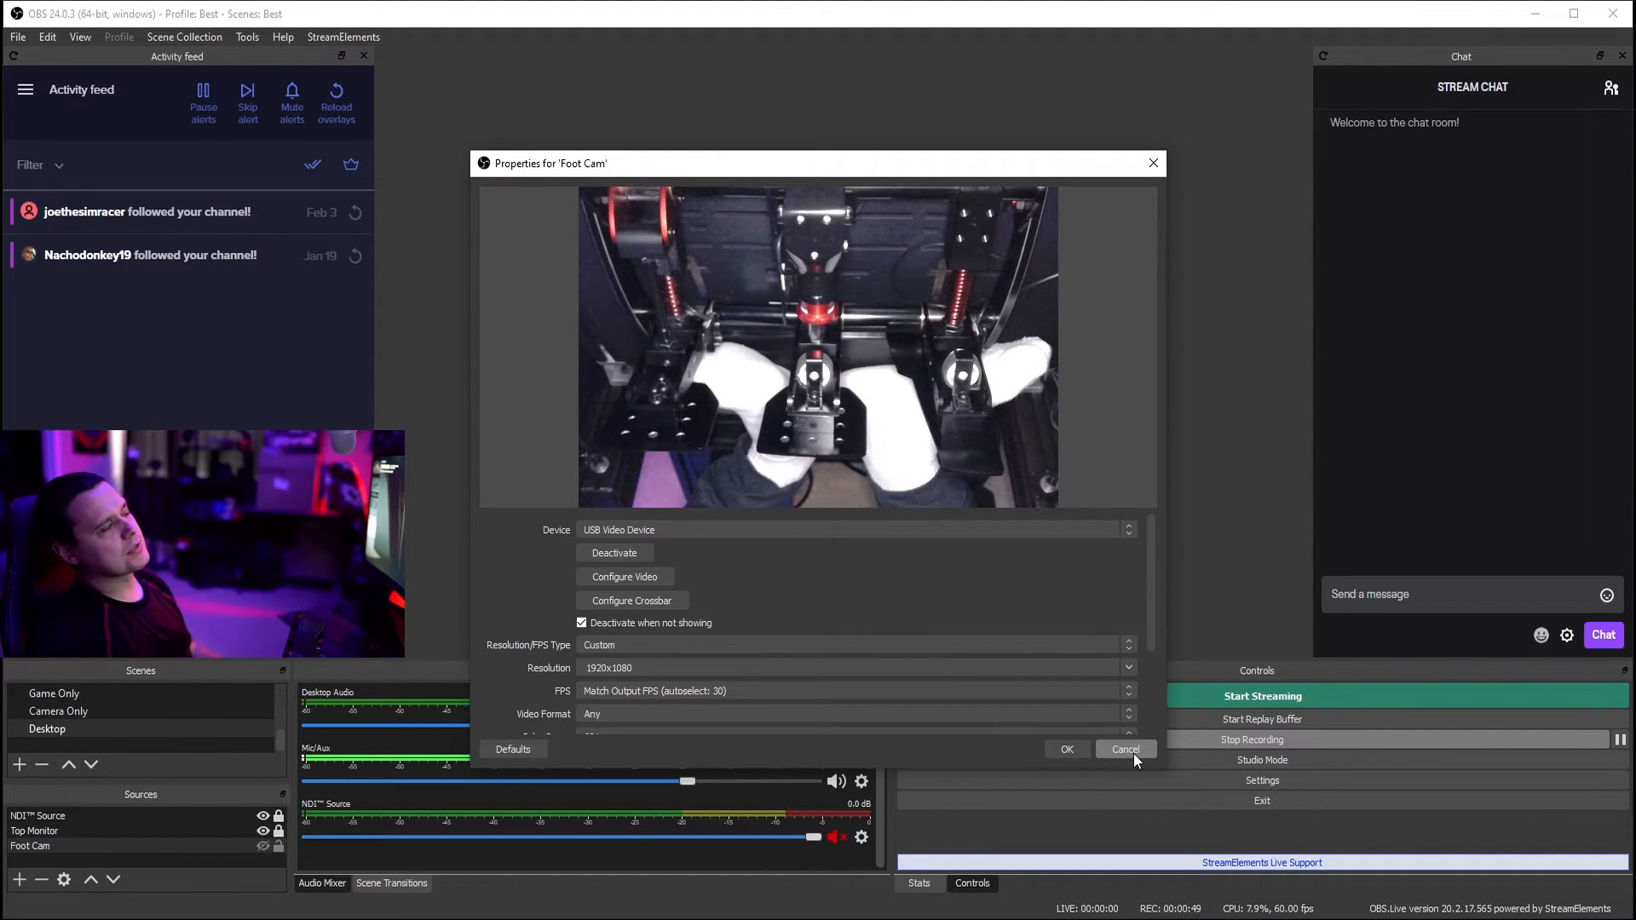
{"action": "left_click", "coordinate": [1124, 750]}
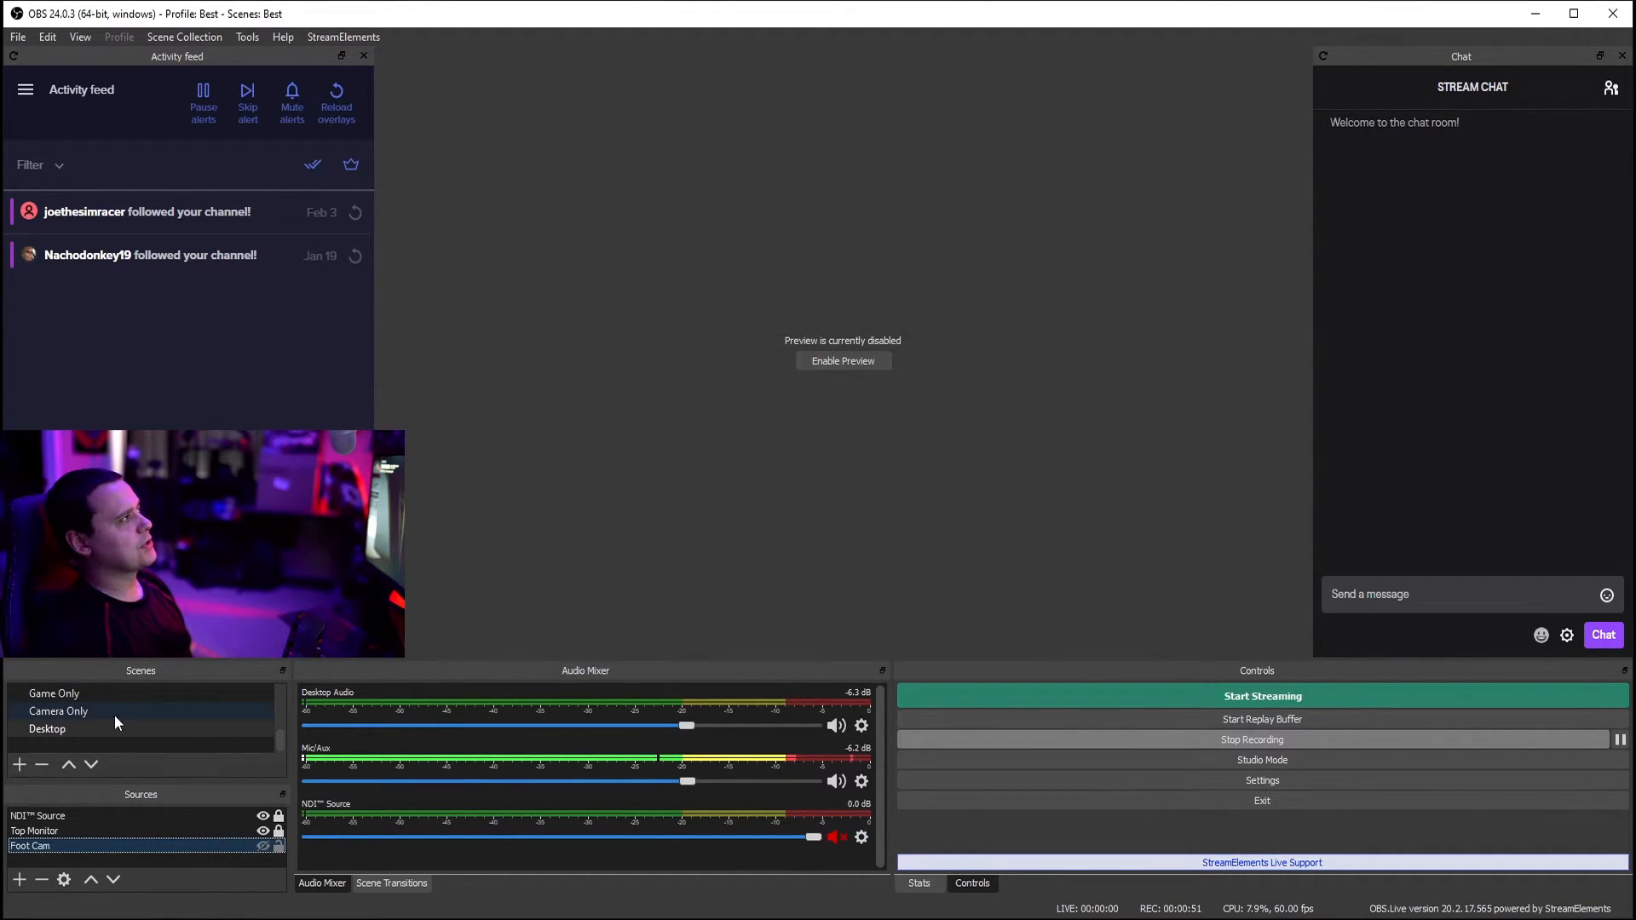